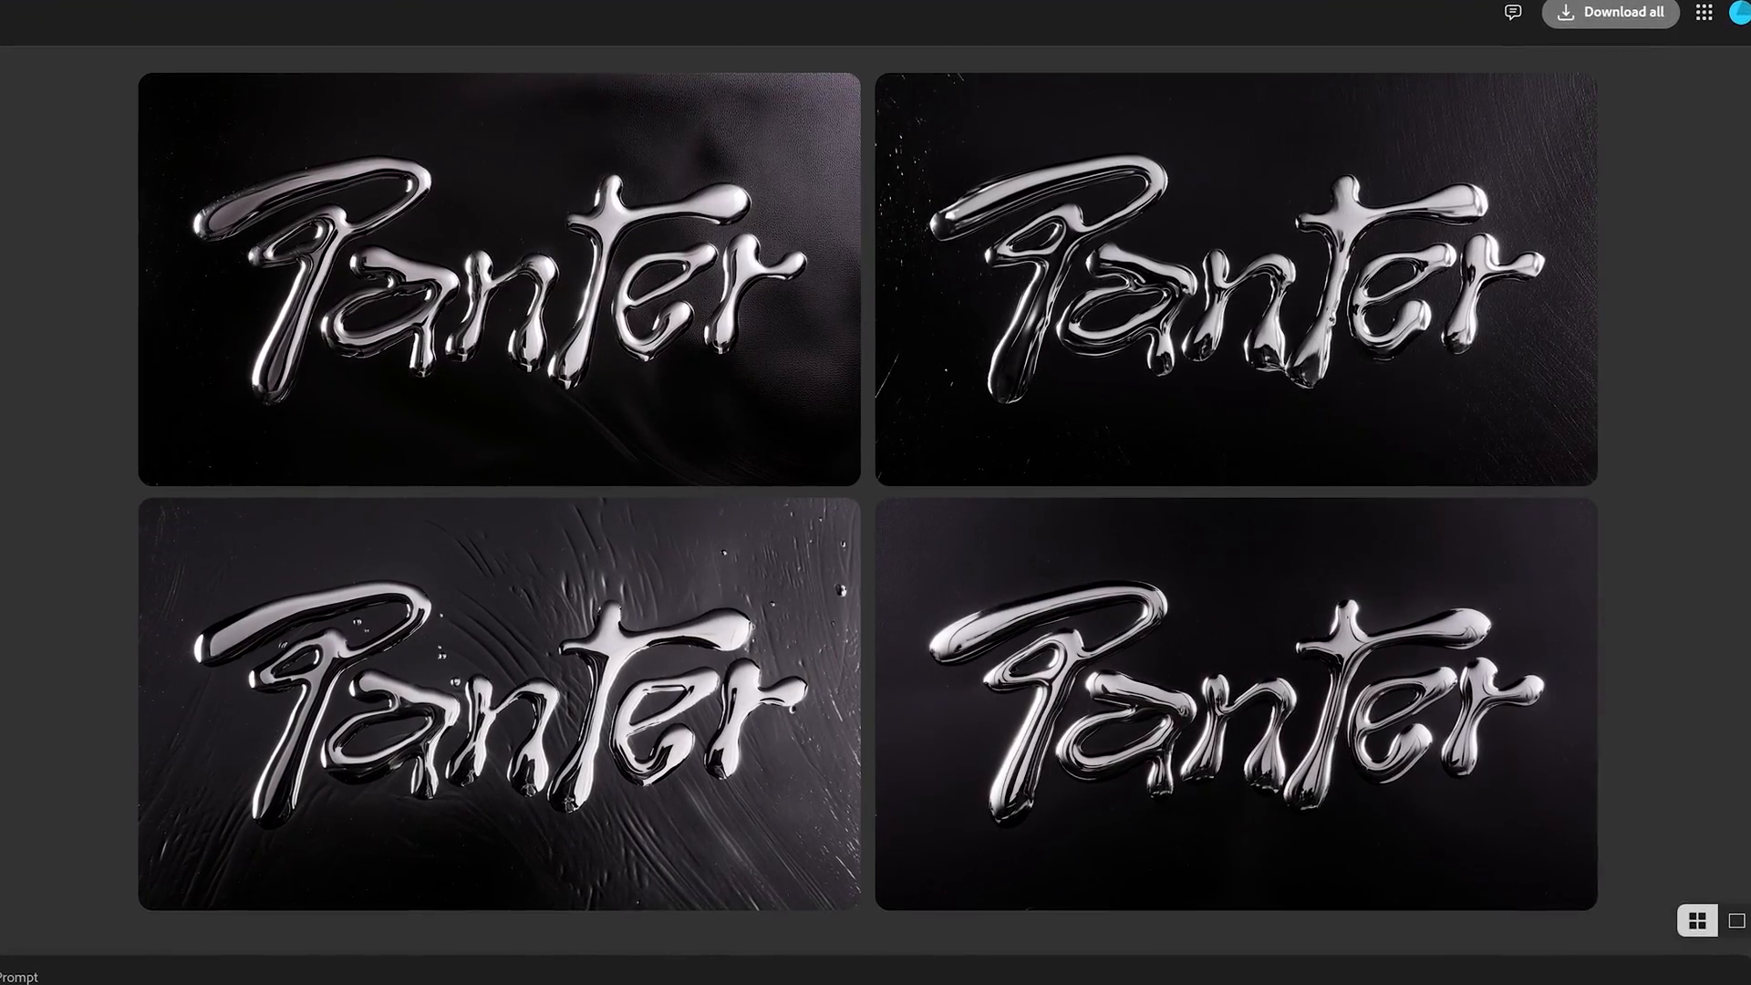
- Apply the Estrella Early font to the 'Panter' text in Illustrator
{"action": "left_click", "coordinate": [752, 965]}
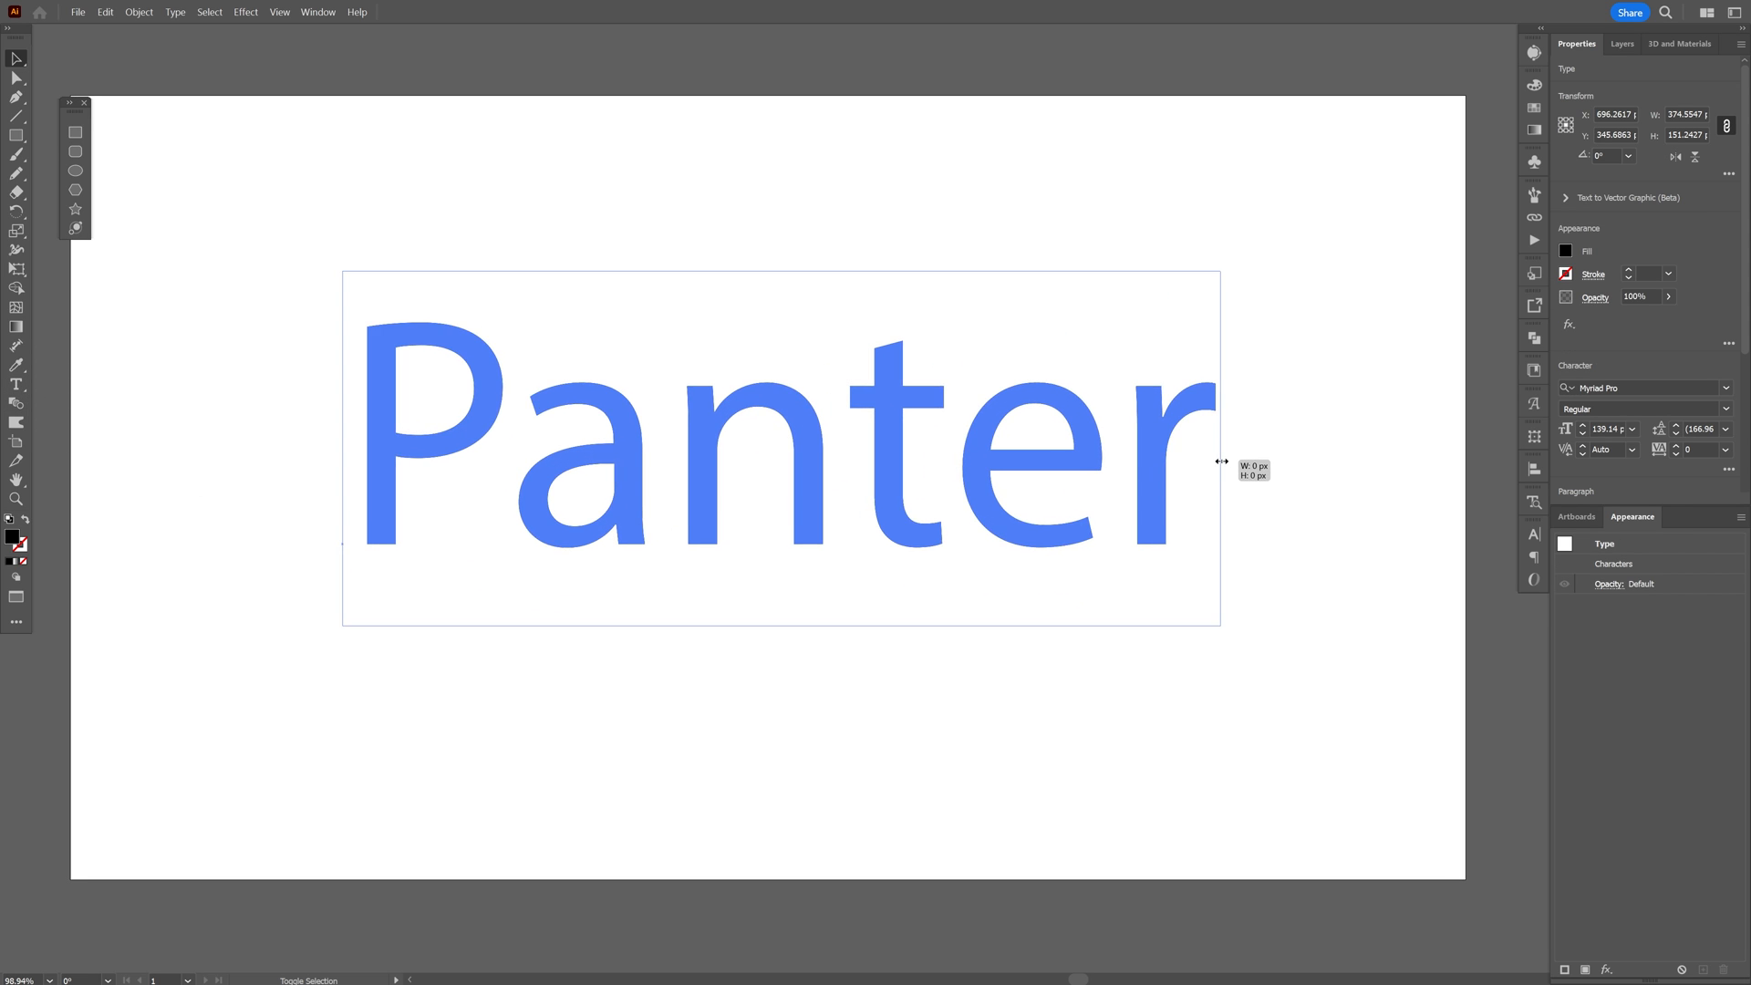
{"action": "type", "text": "estrell"}
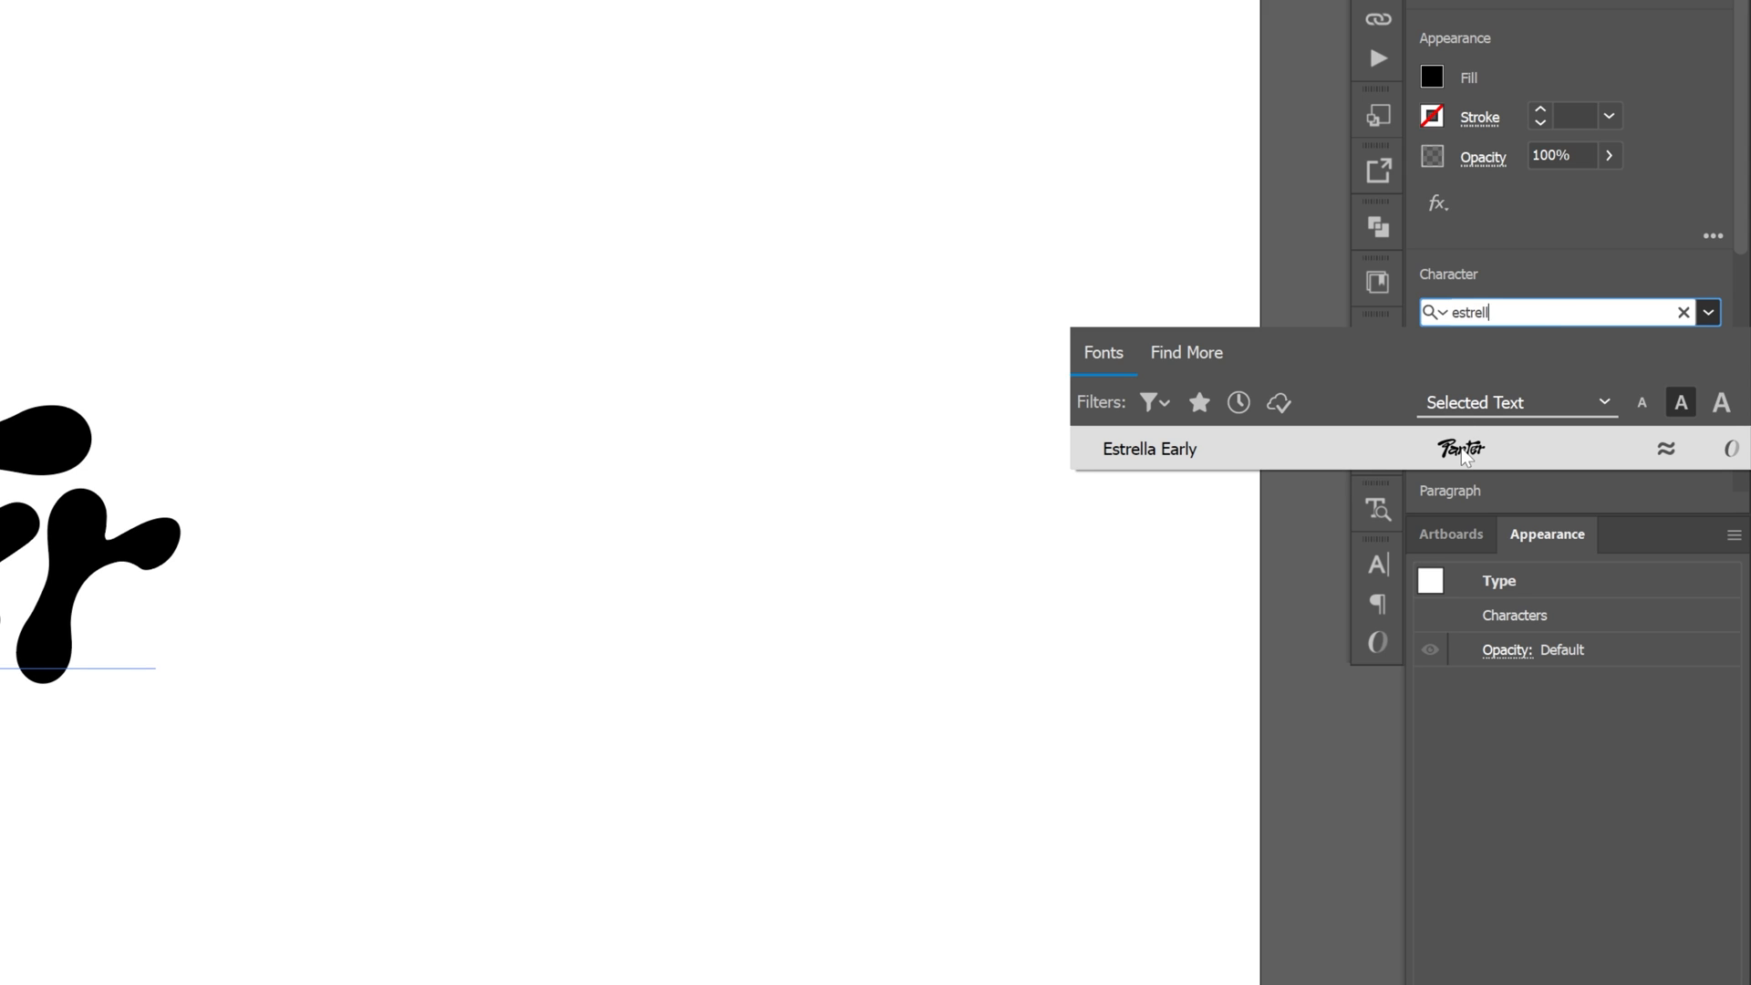
{"action": "left_click", "coordinate": [1149, 448]}
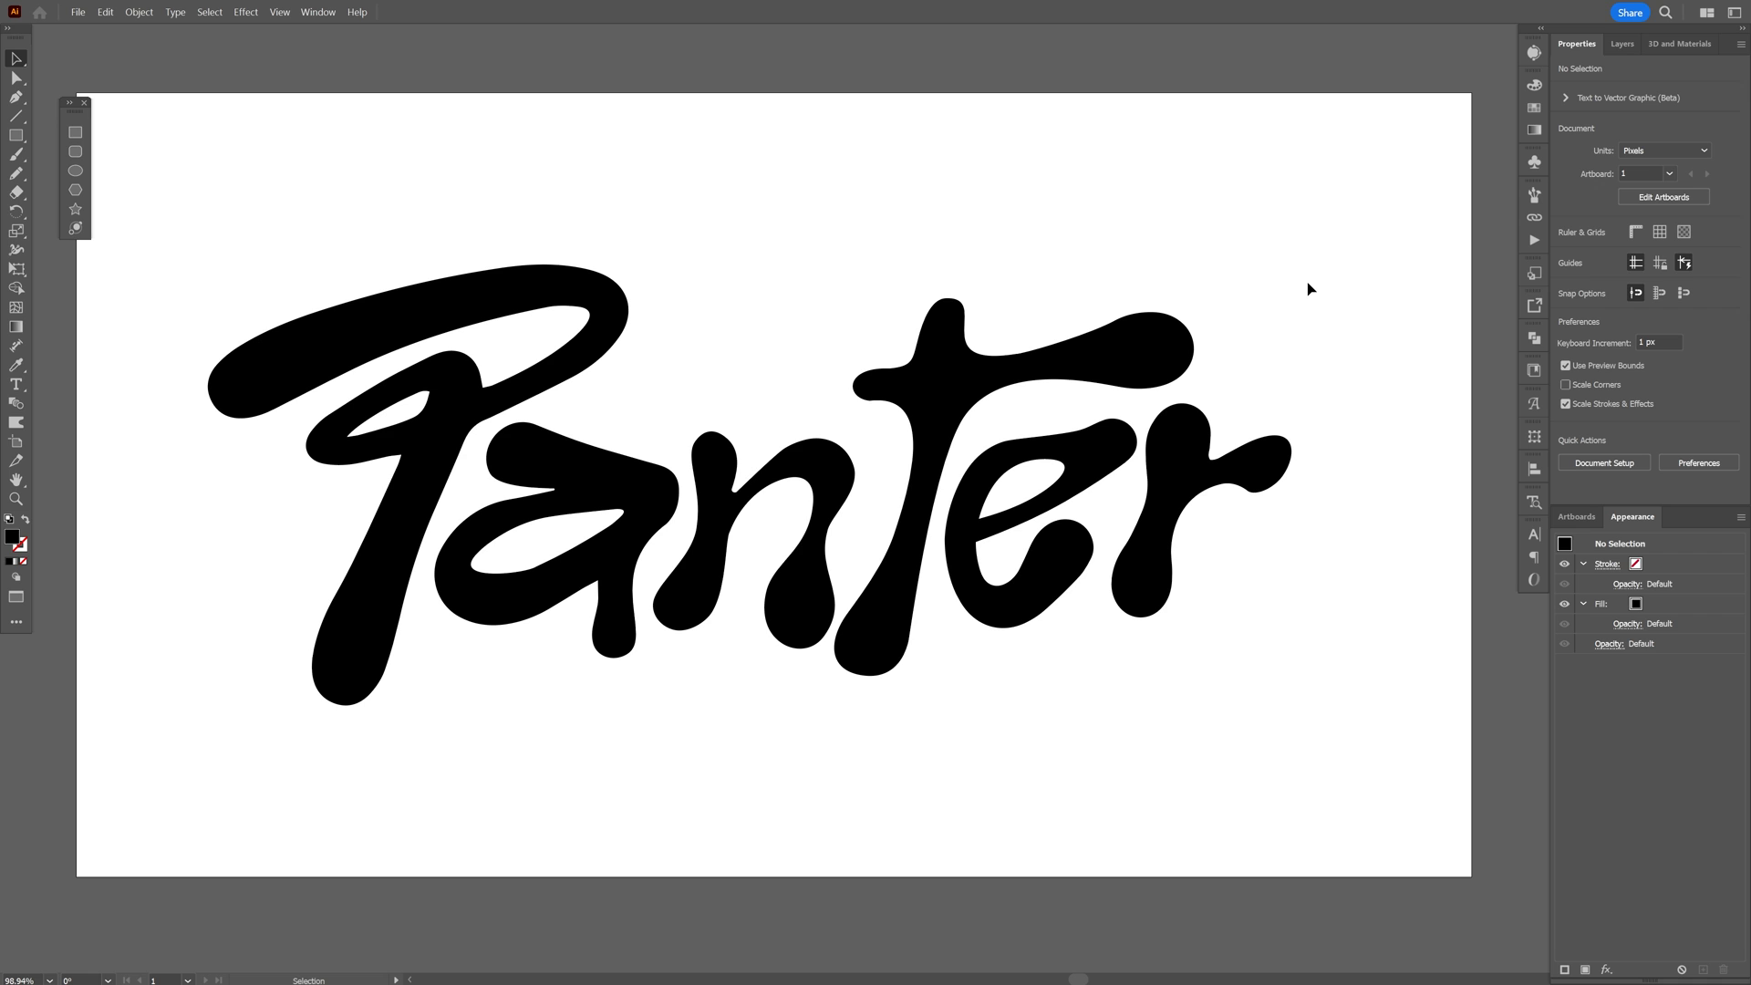
{"action": "mouse_move", "coordinate": [1307, 170]}
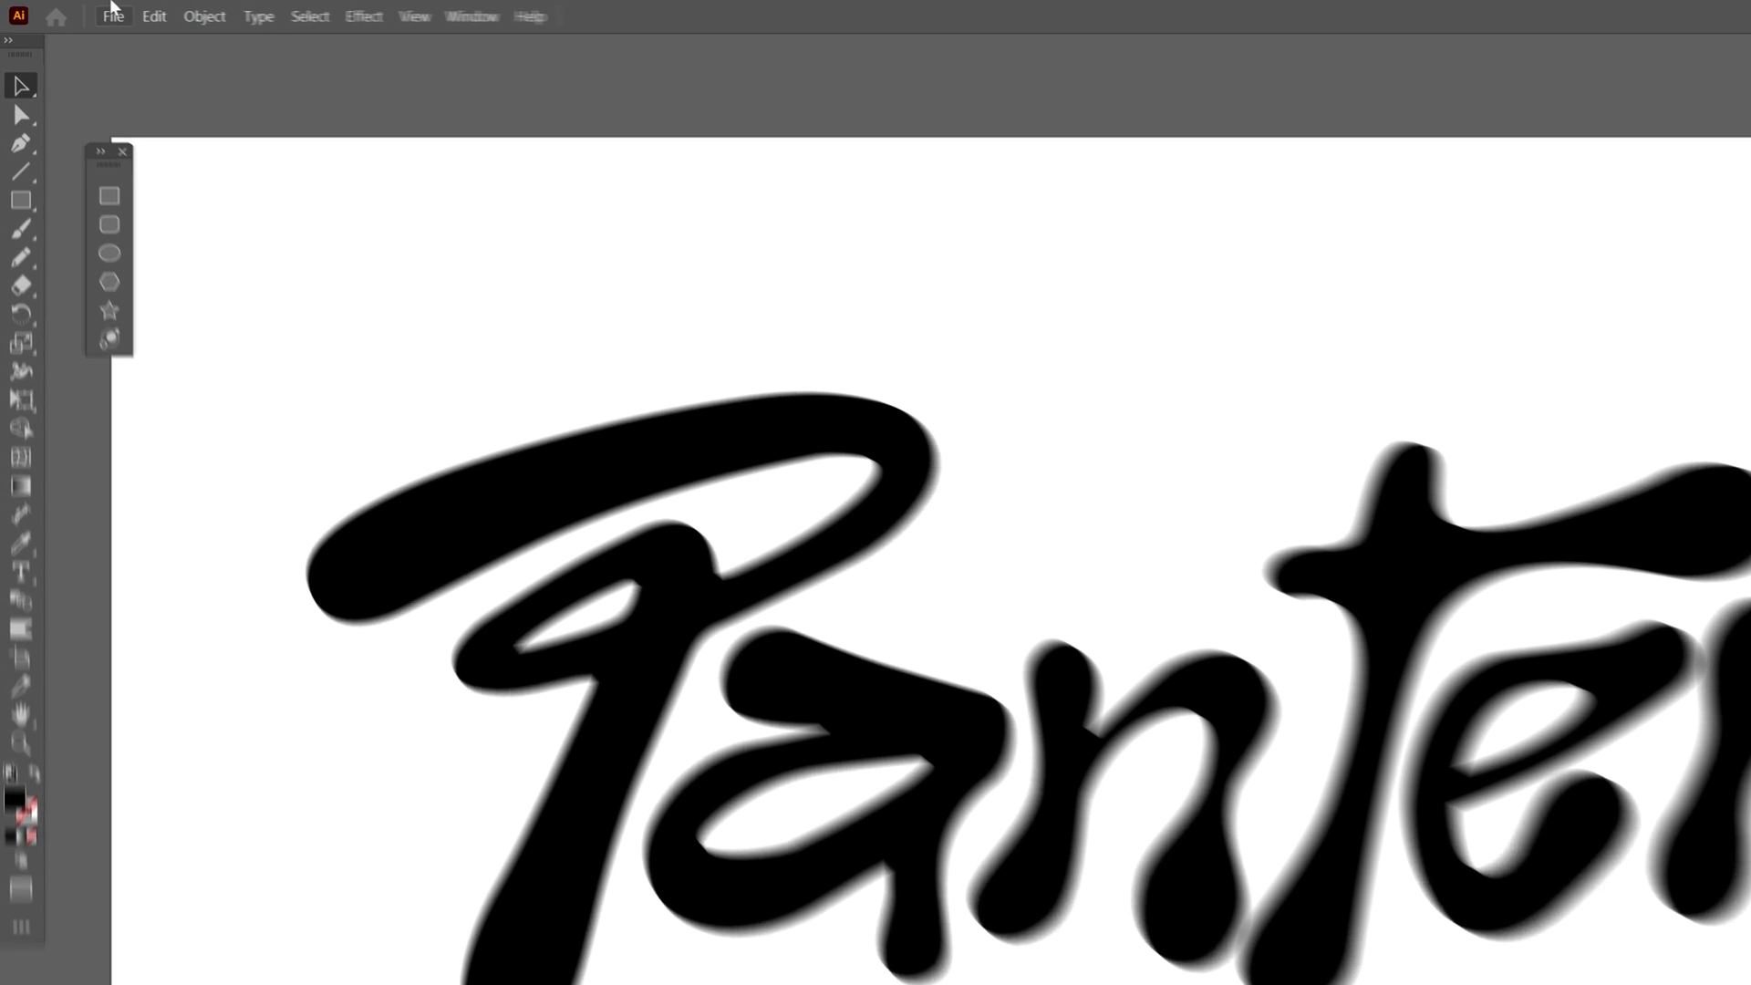
- Export the artboard as a JPEG named 'Test' with Use Artboards enabled
{"action": "left_click", "coordinate": [110, 16]}
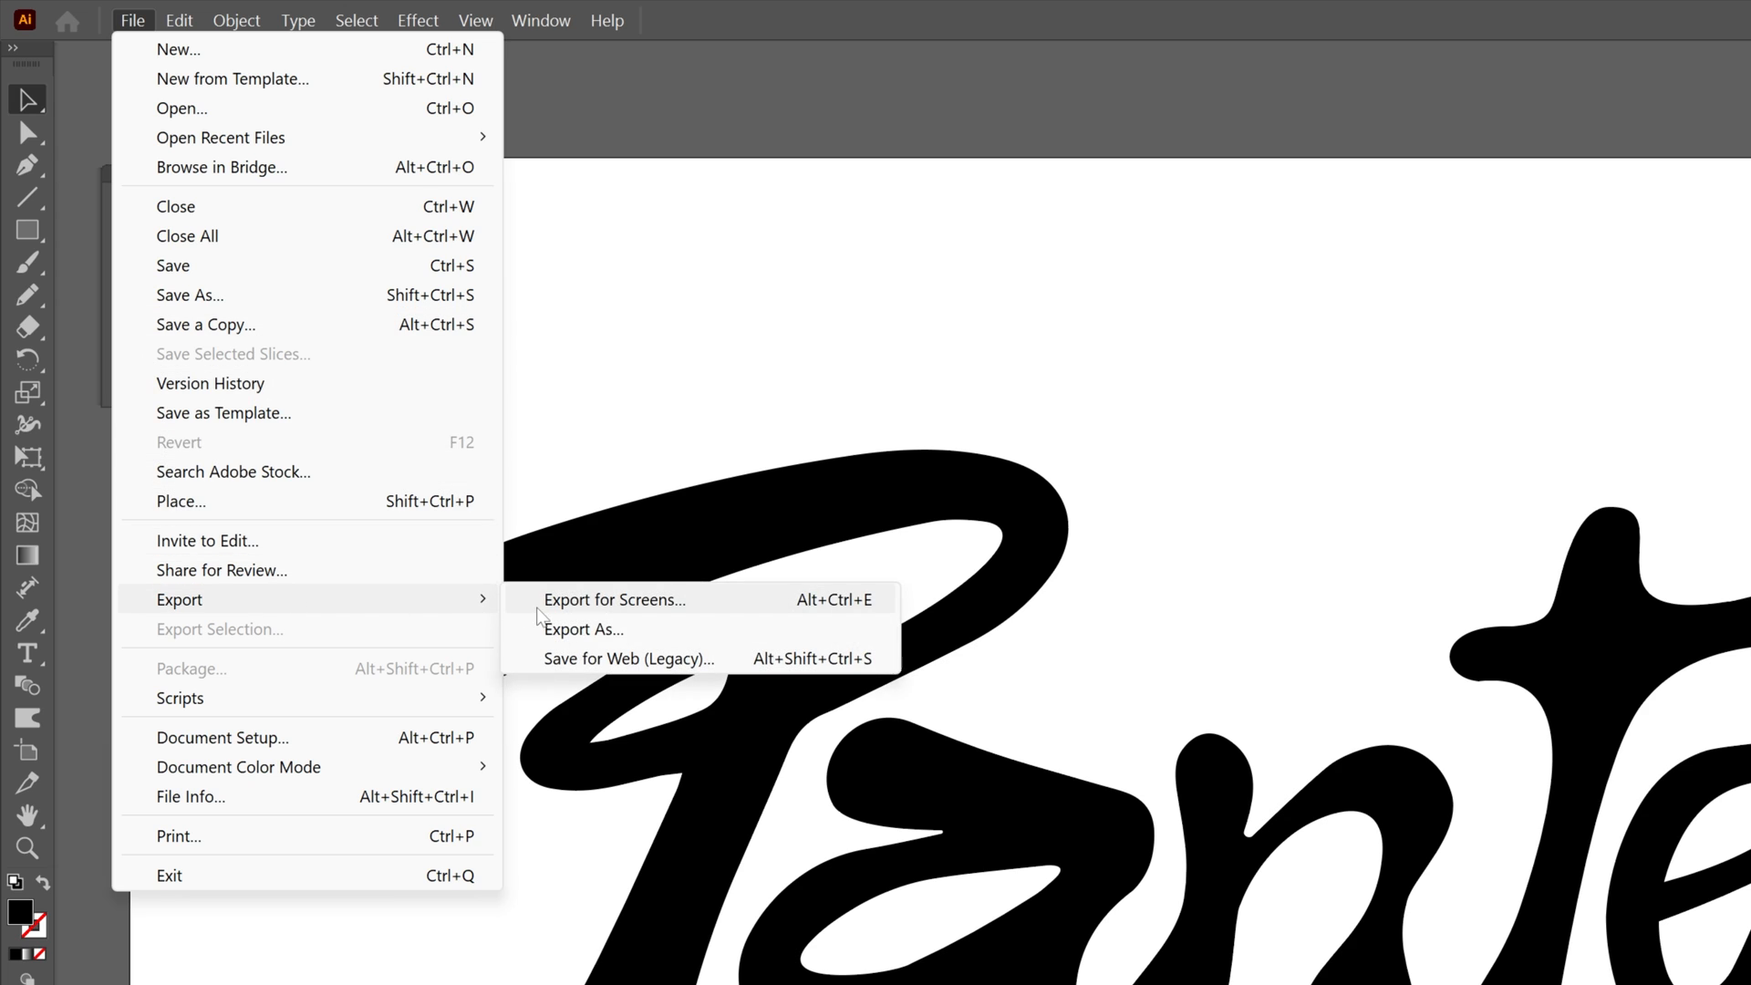
{"action": "left_click", "coordinate": [583, 629]}
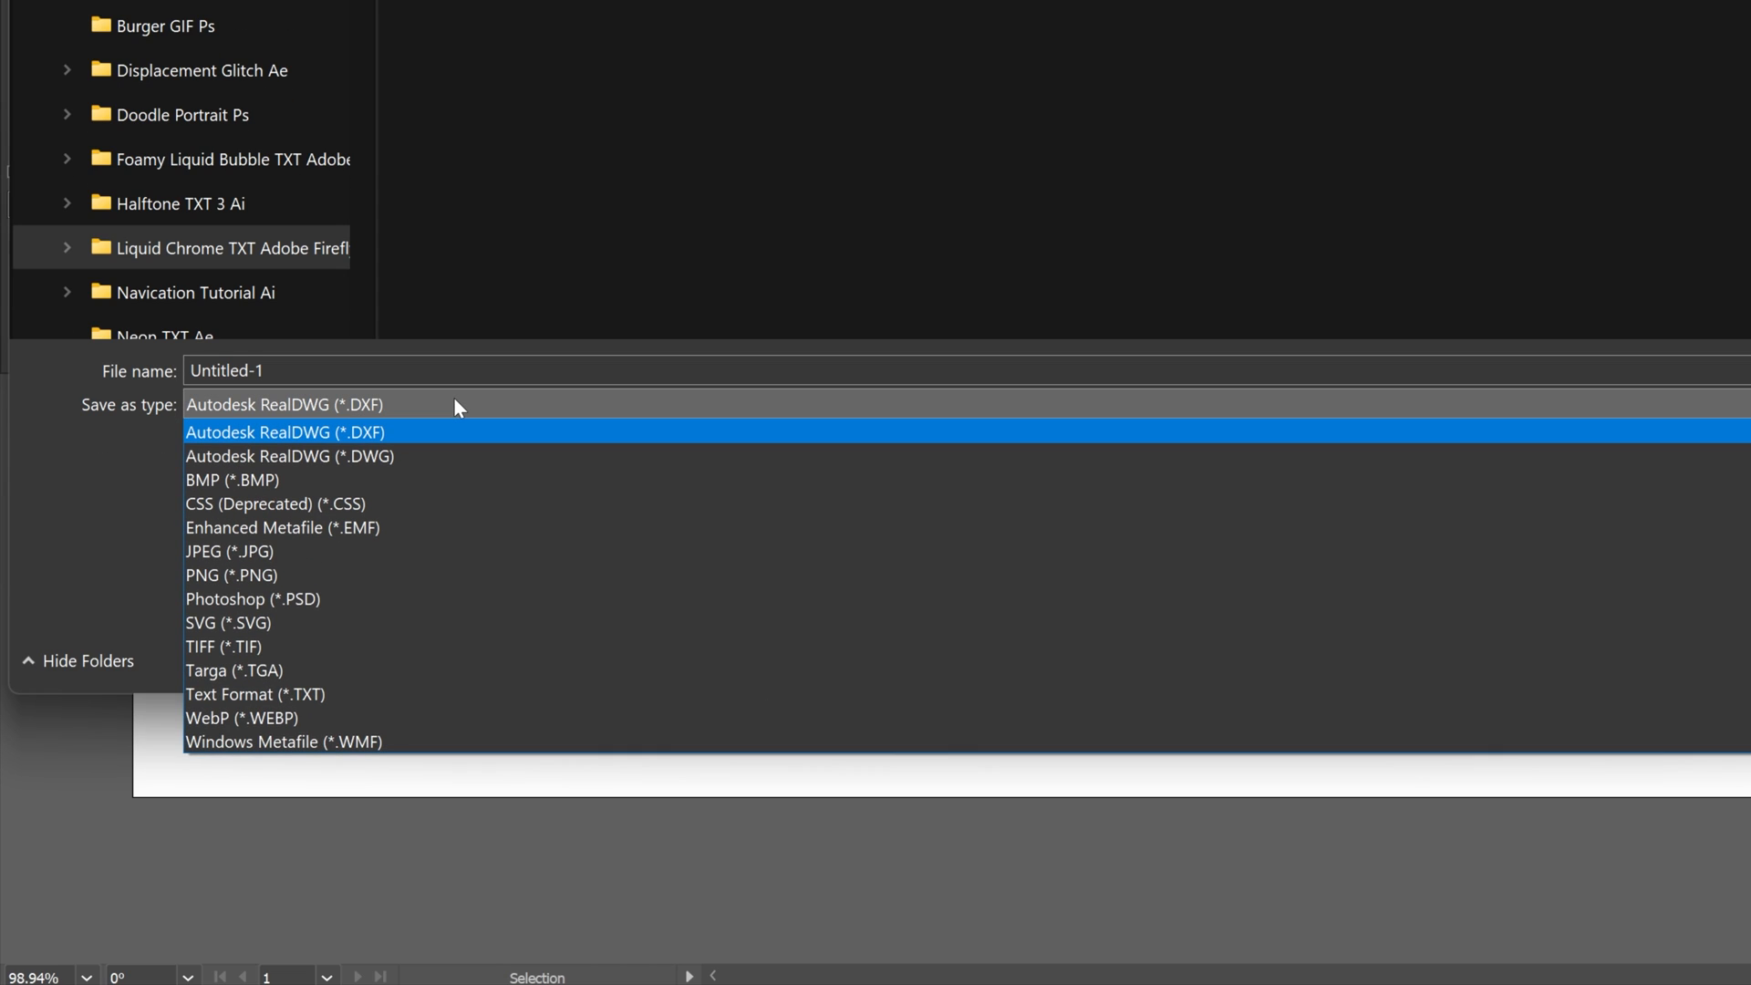
{"action": "left_click", "coordinate": [228, 551]}
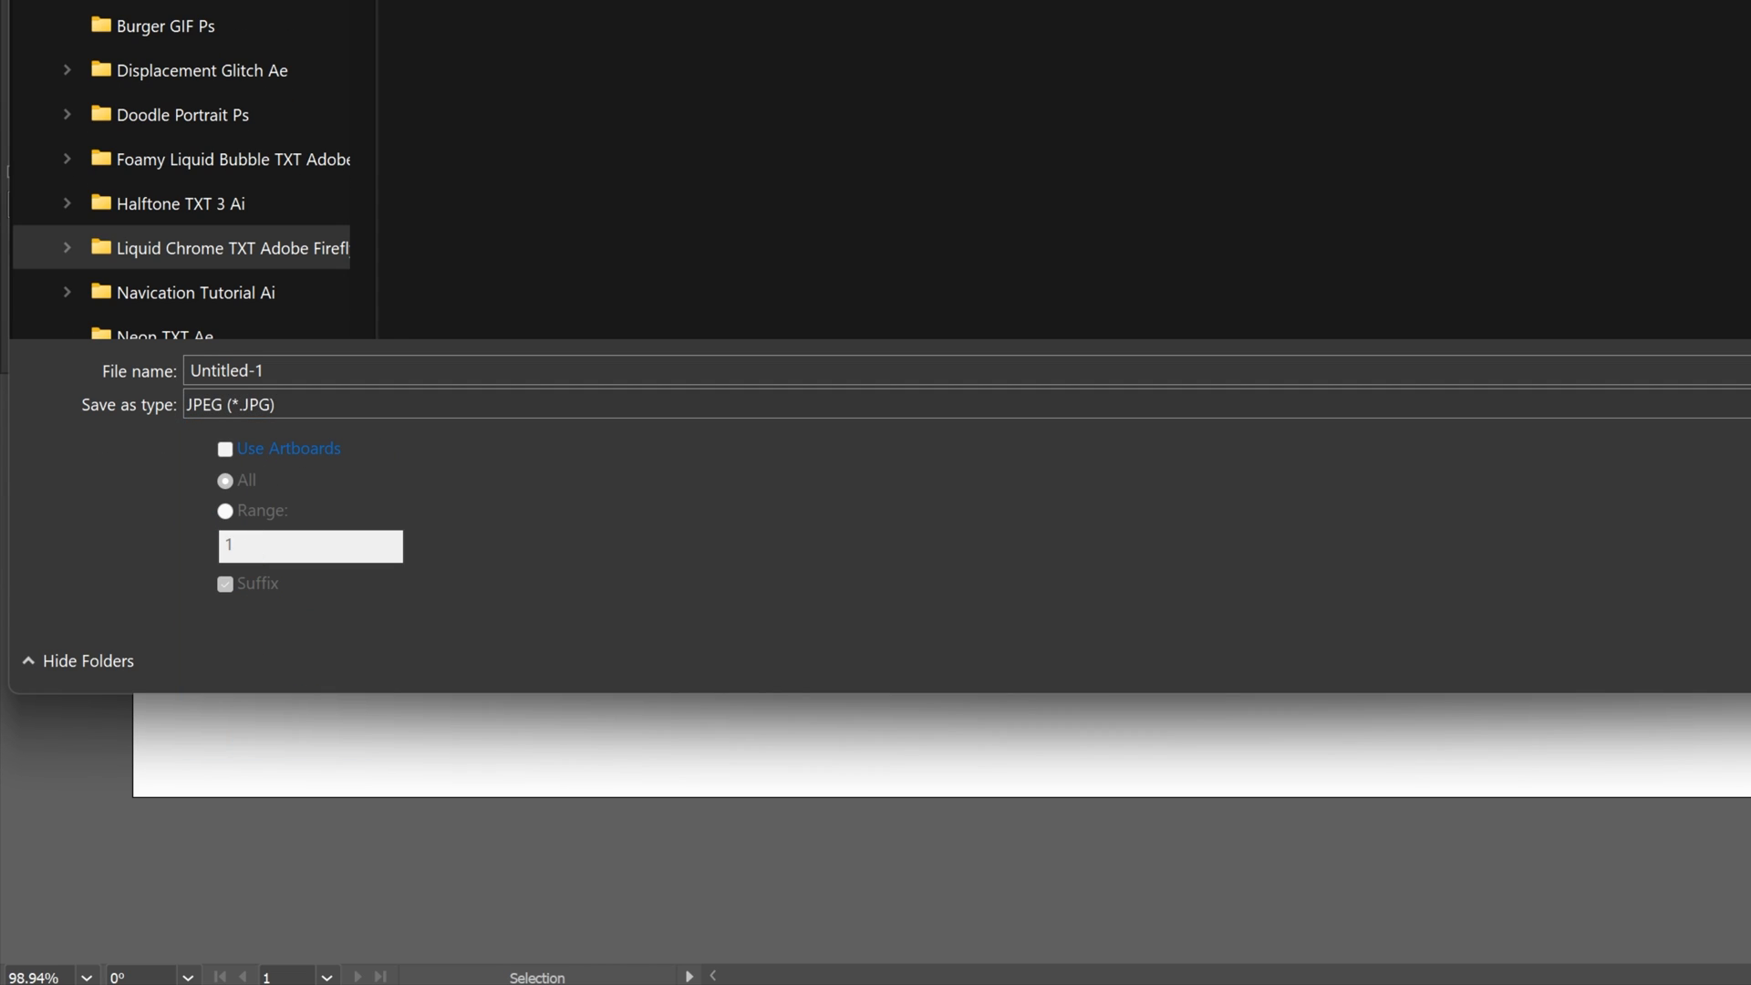
{"action": "type", "text": "Test"}
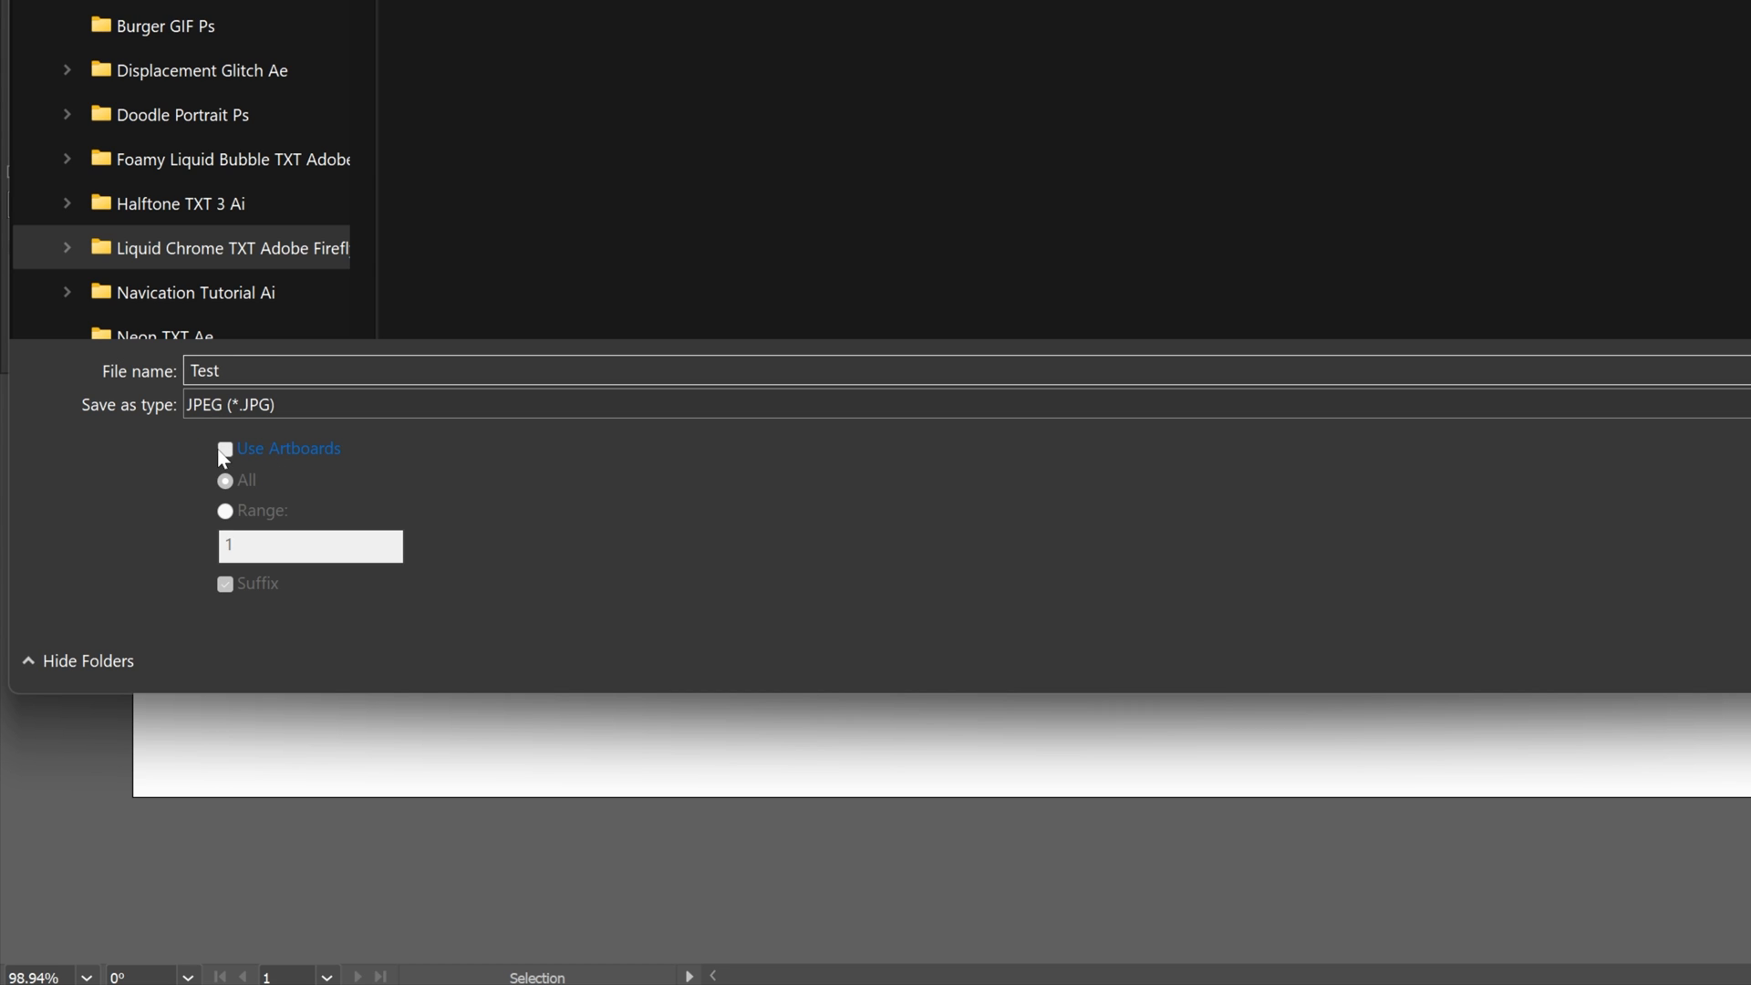
{"action": "left_click", "coordinate": [224, 448]}
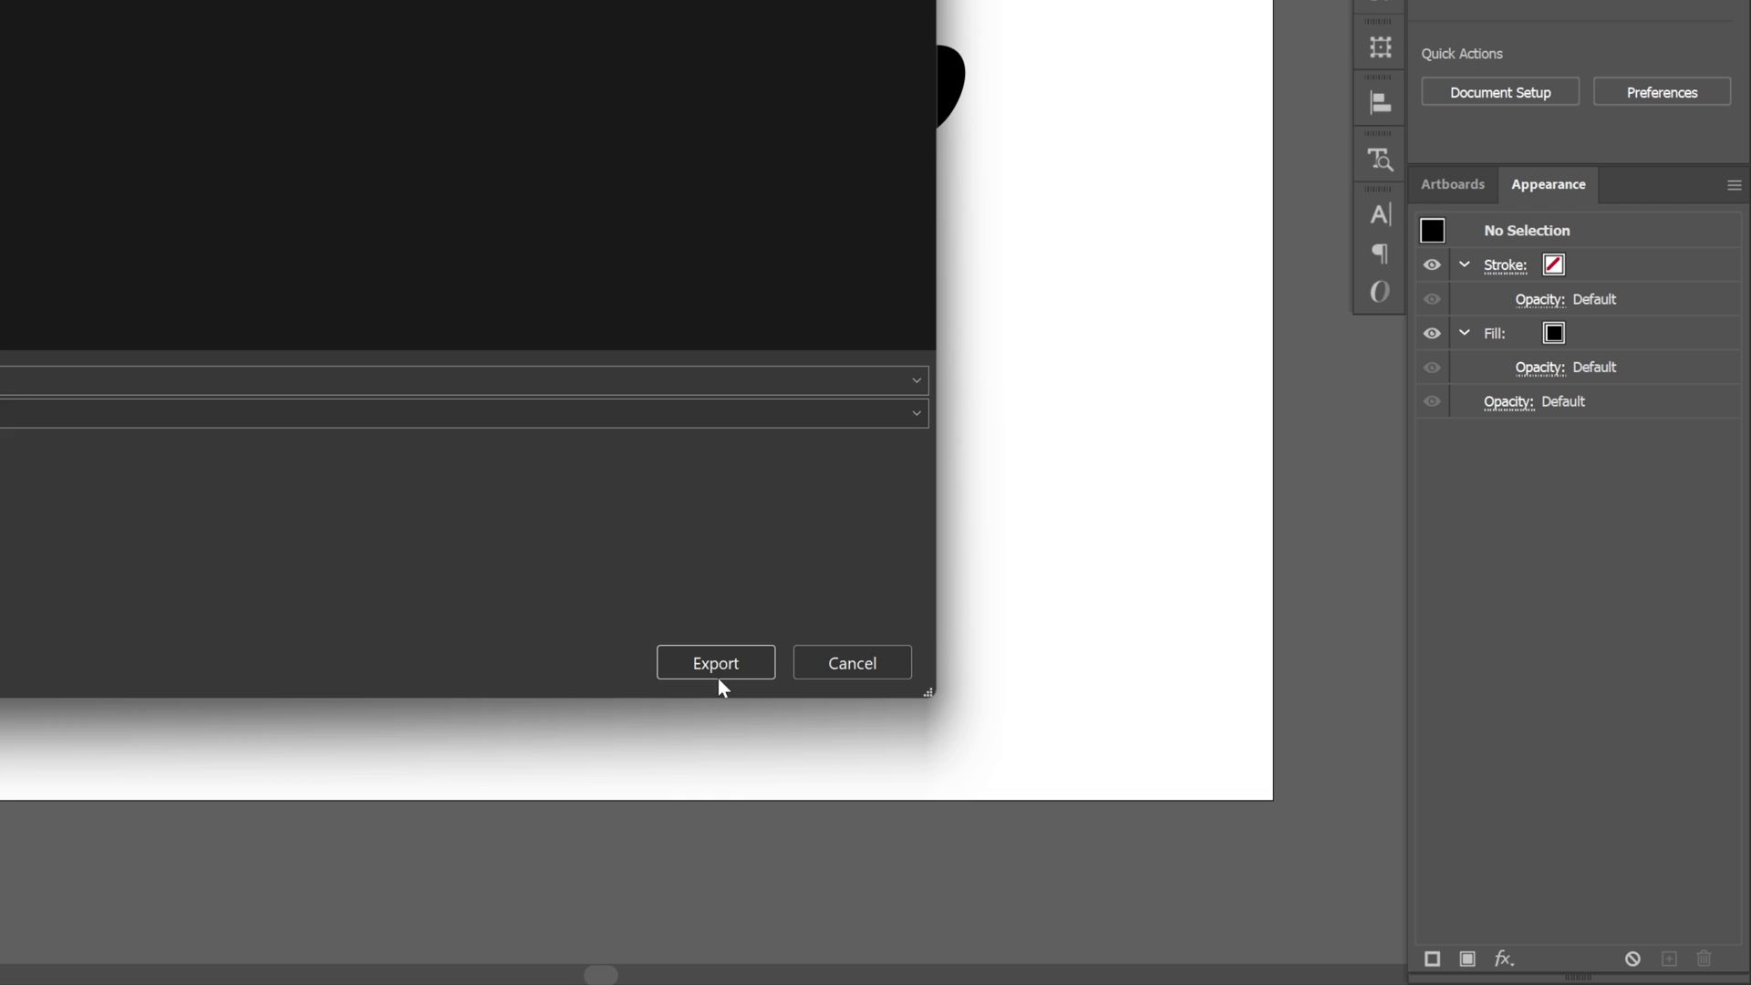
{"action": "left_click", "coordinate": [715, 662]}
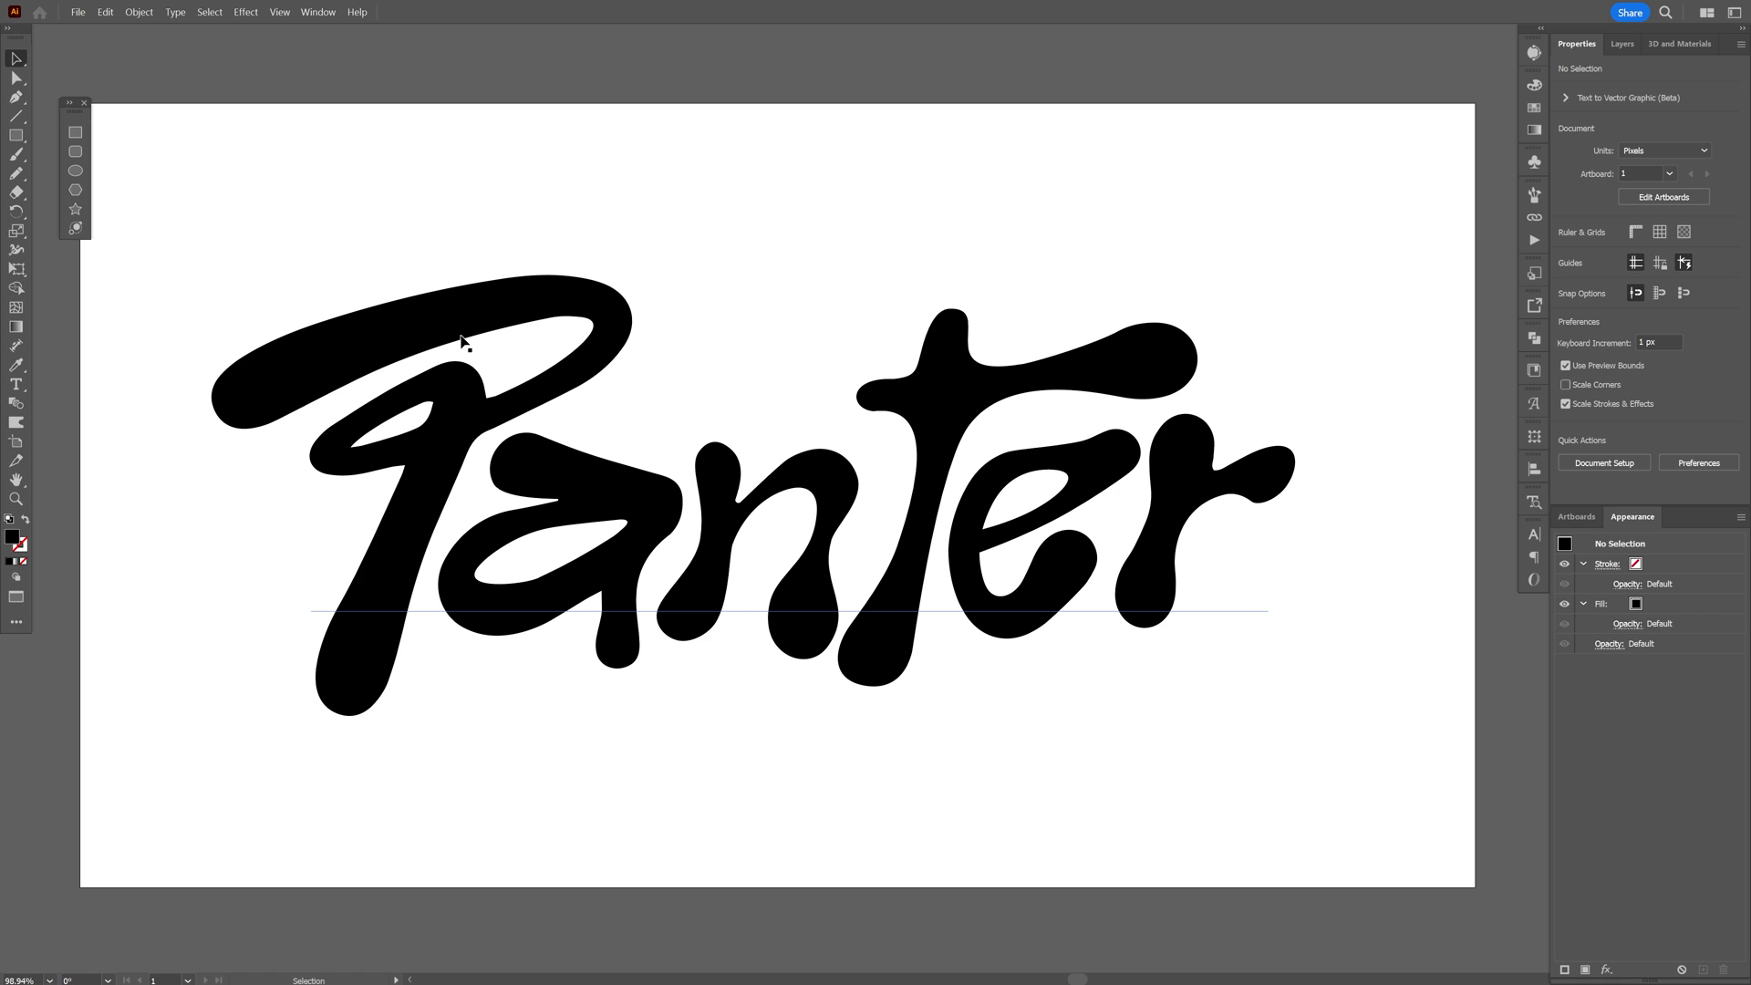
- In Firefly Text to image, delete the cottage prompt, keep Widescreen 16:9, and choose Photo
{"action": "left_click", "coordinate": [462, 342]}
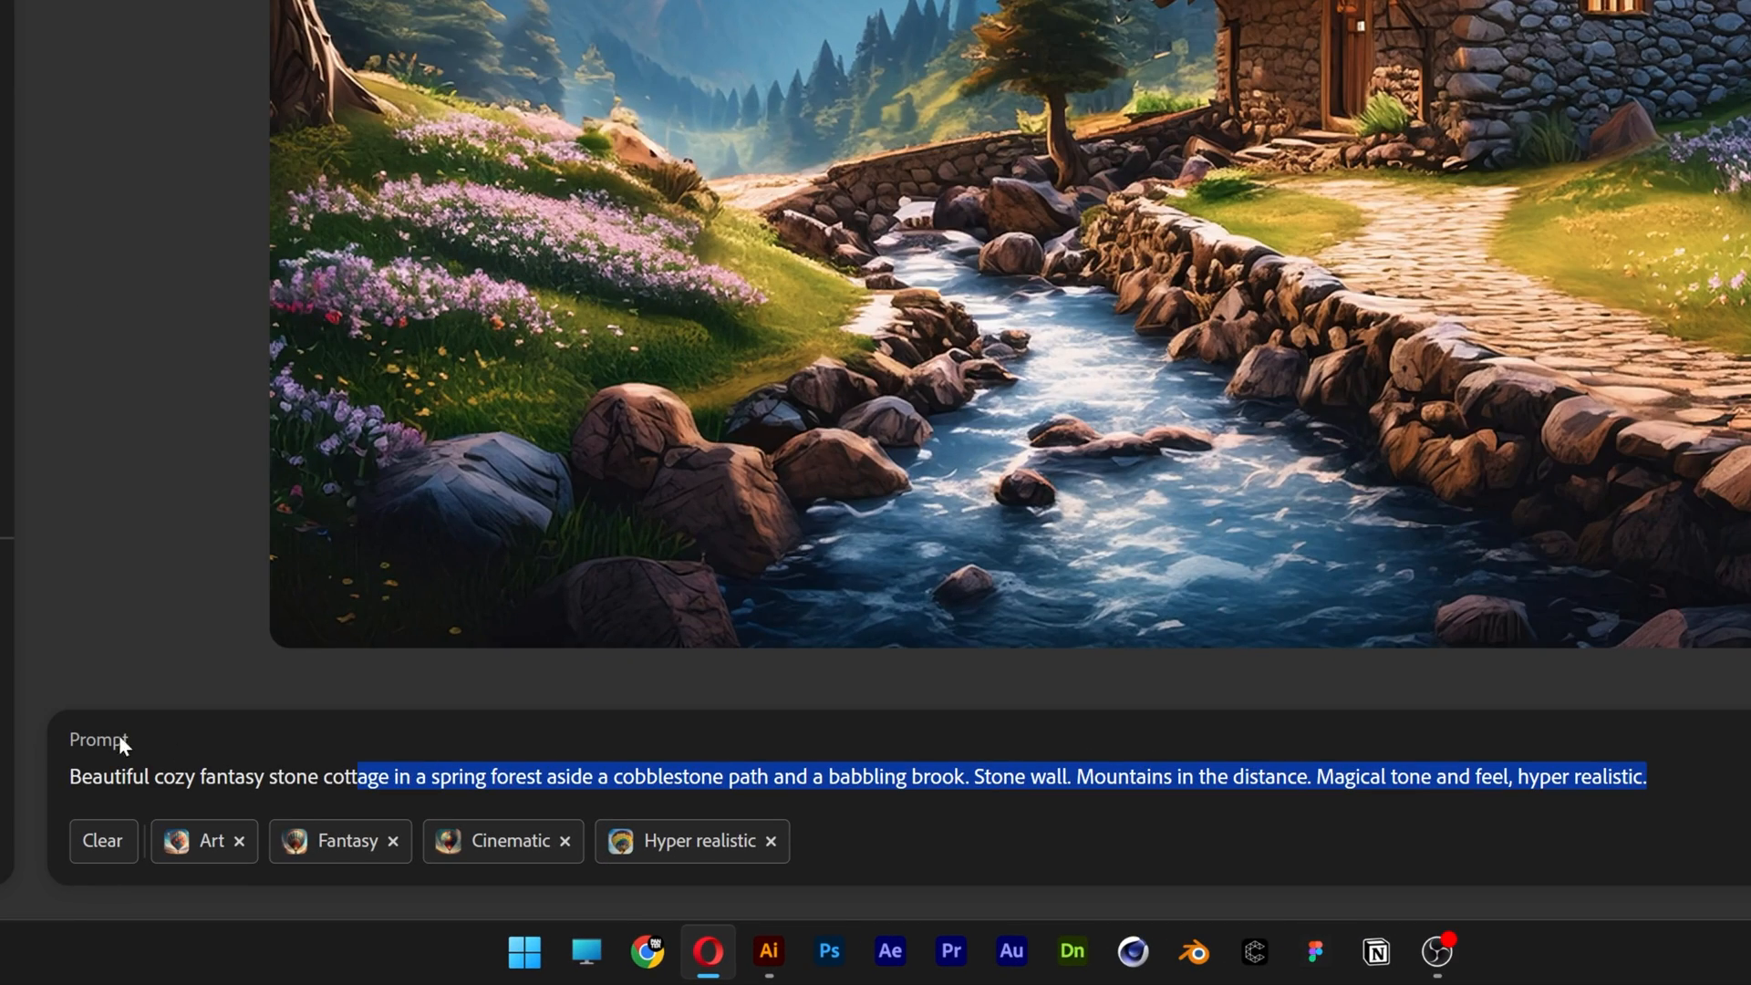
{"action": "left_click", "coordinate": [101, 841]}
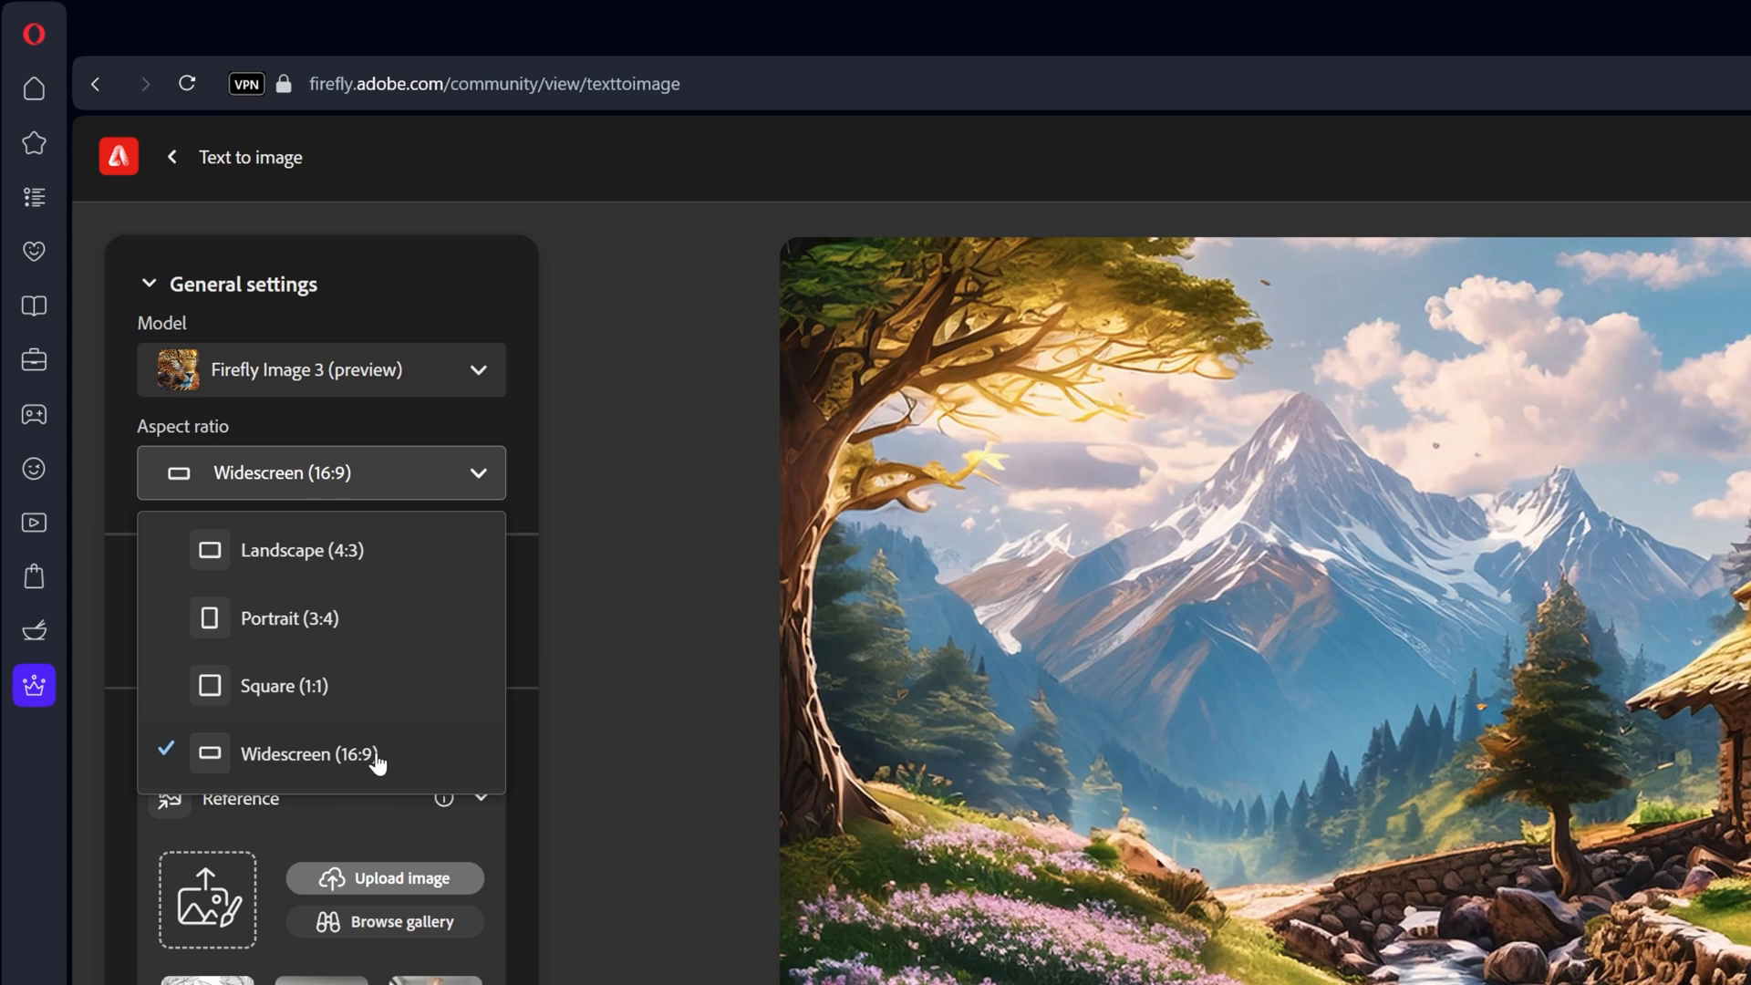
{"action": "left_click", "coordinate": [306, 754]}
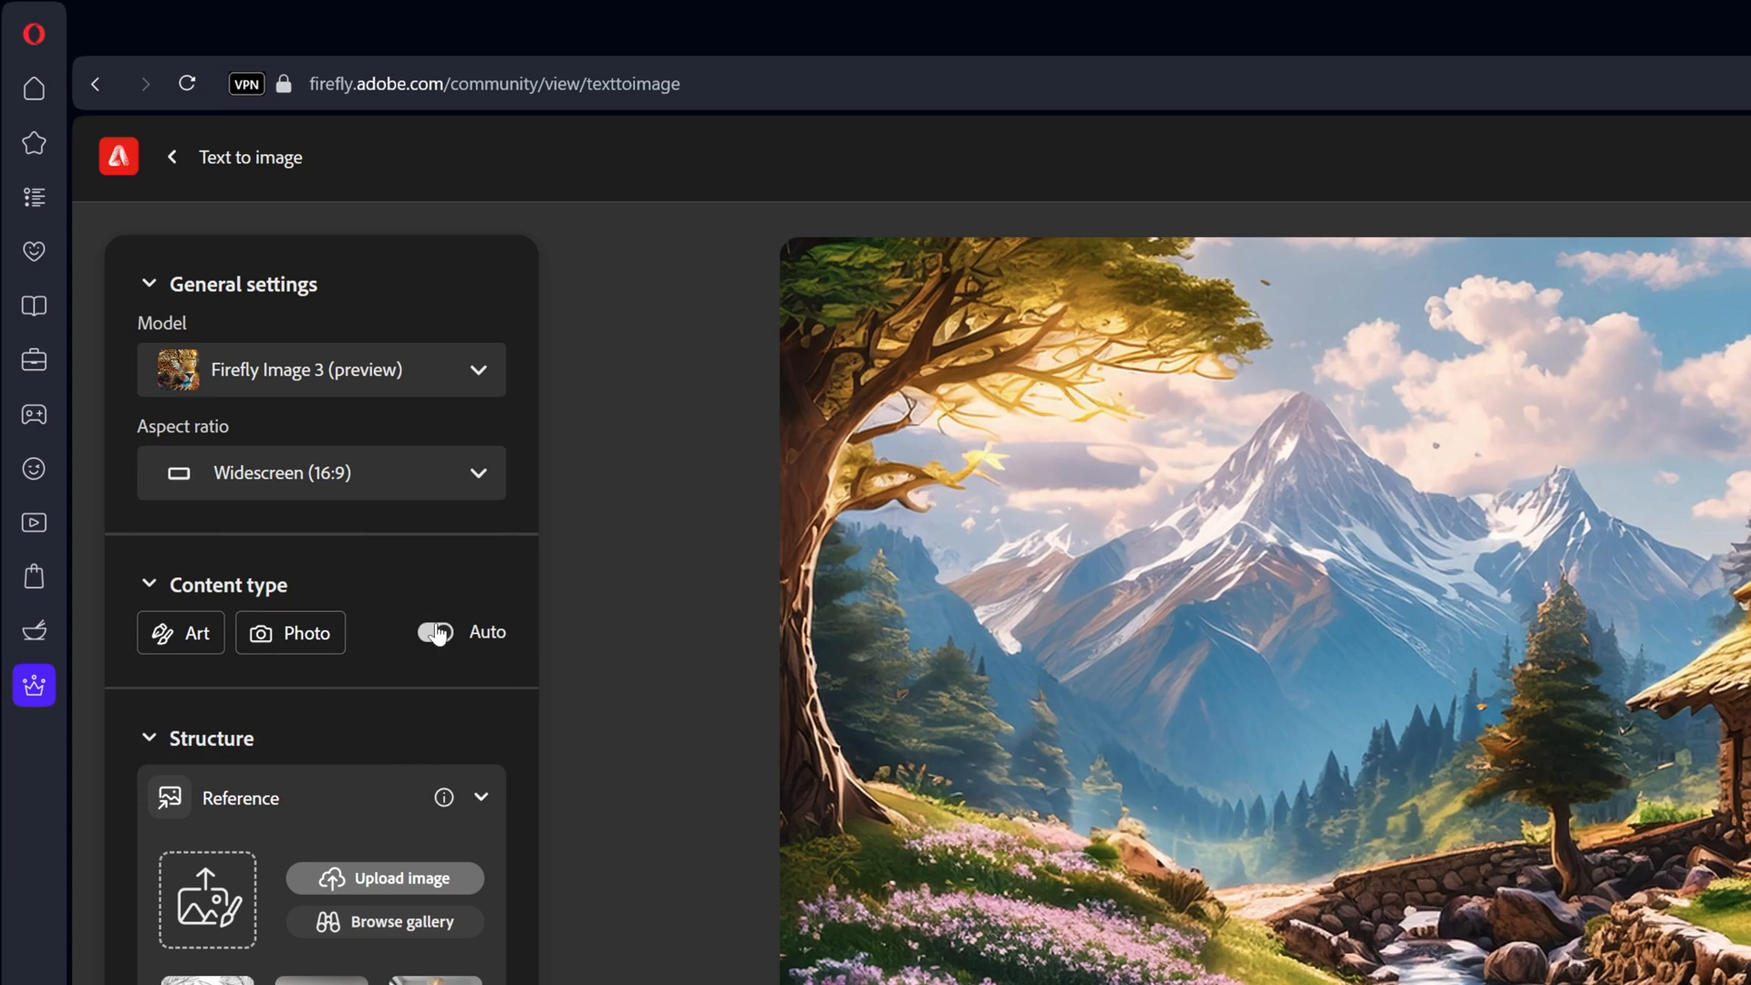
{"action": "left_click", "coordinate": [289, 632]}
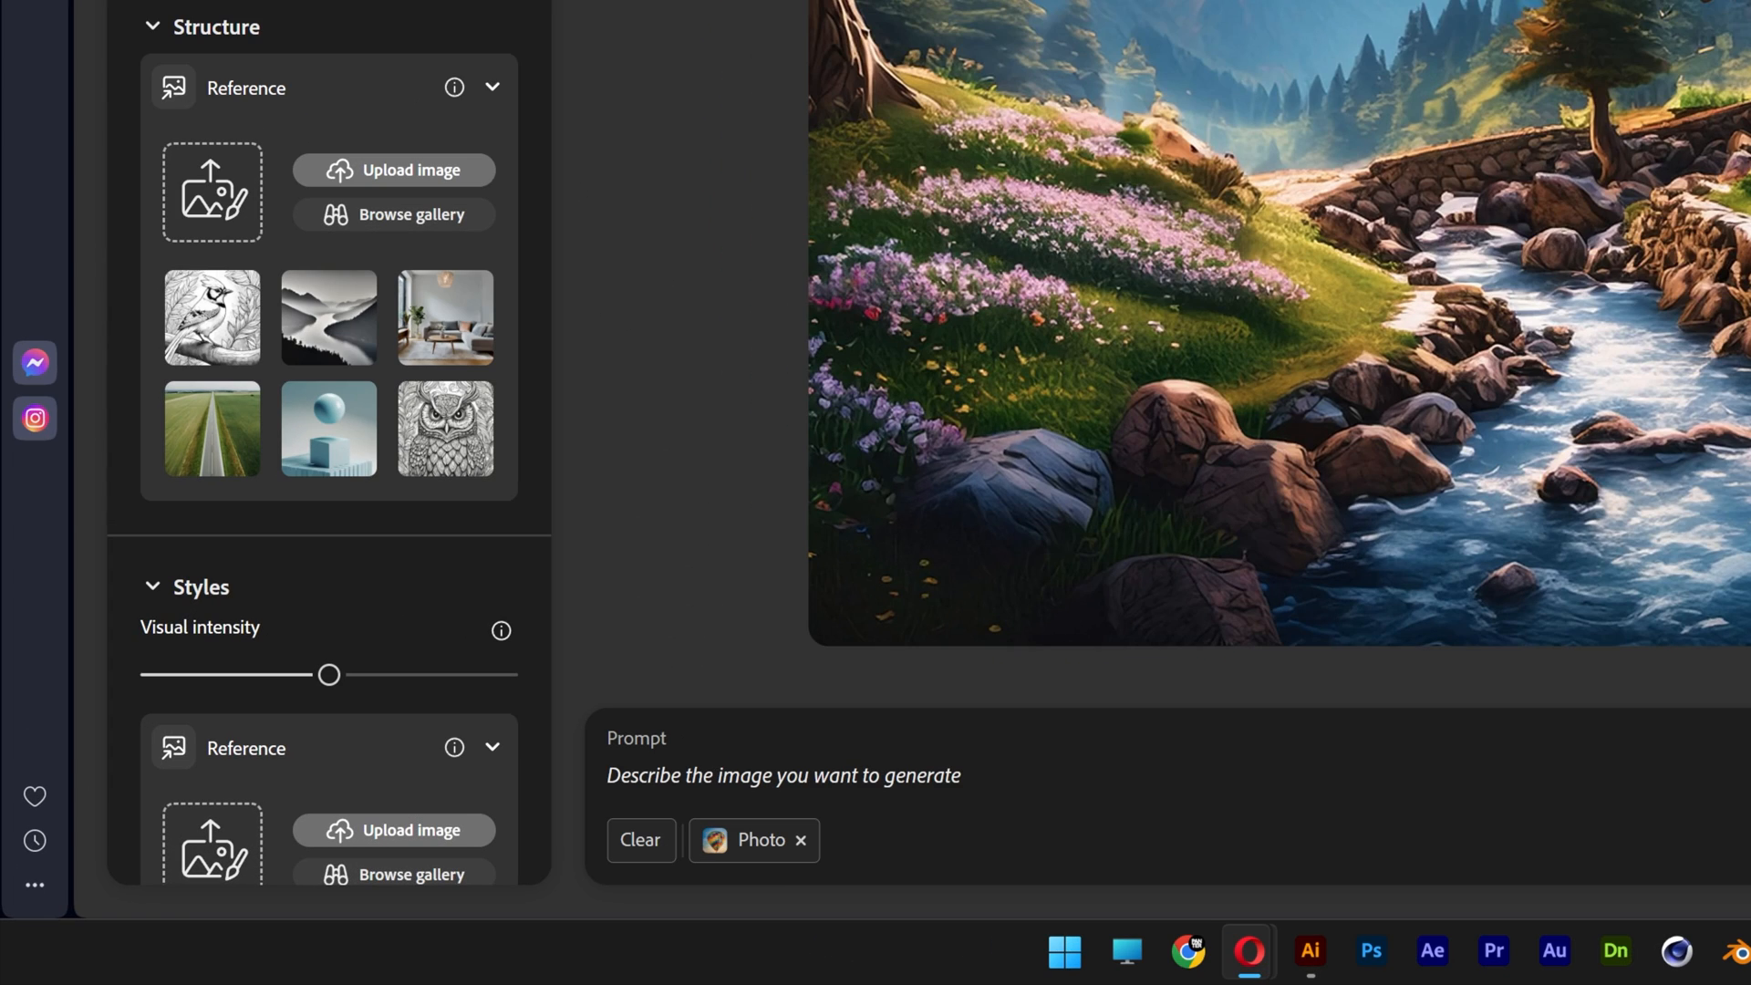
- Enter the prompt 'liquid metallic chrome blobs, shiny, isolated on black, top view' and generate
{"action": "type", "text": "liquid metalli"}
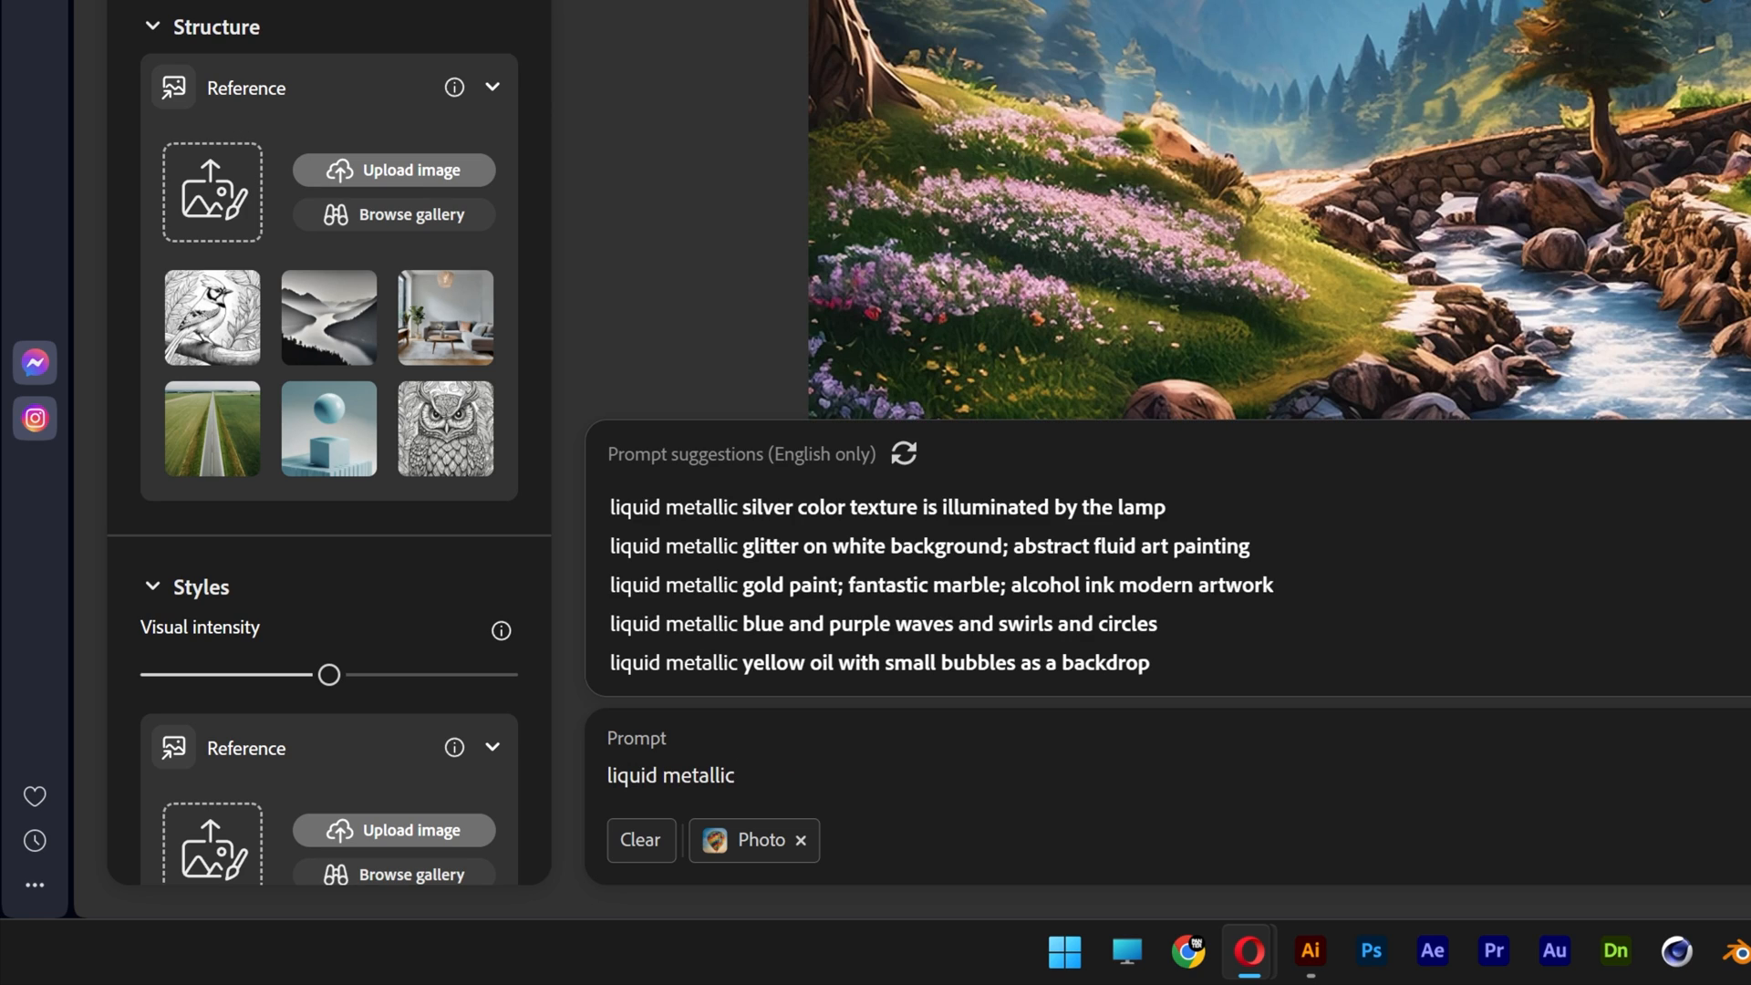
{"action": "type", "text": "chrome blobs, shiny, i"}
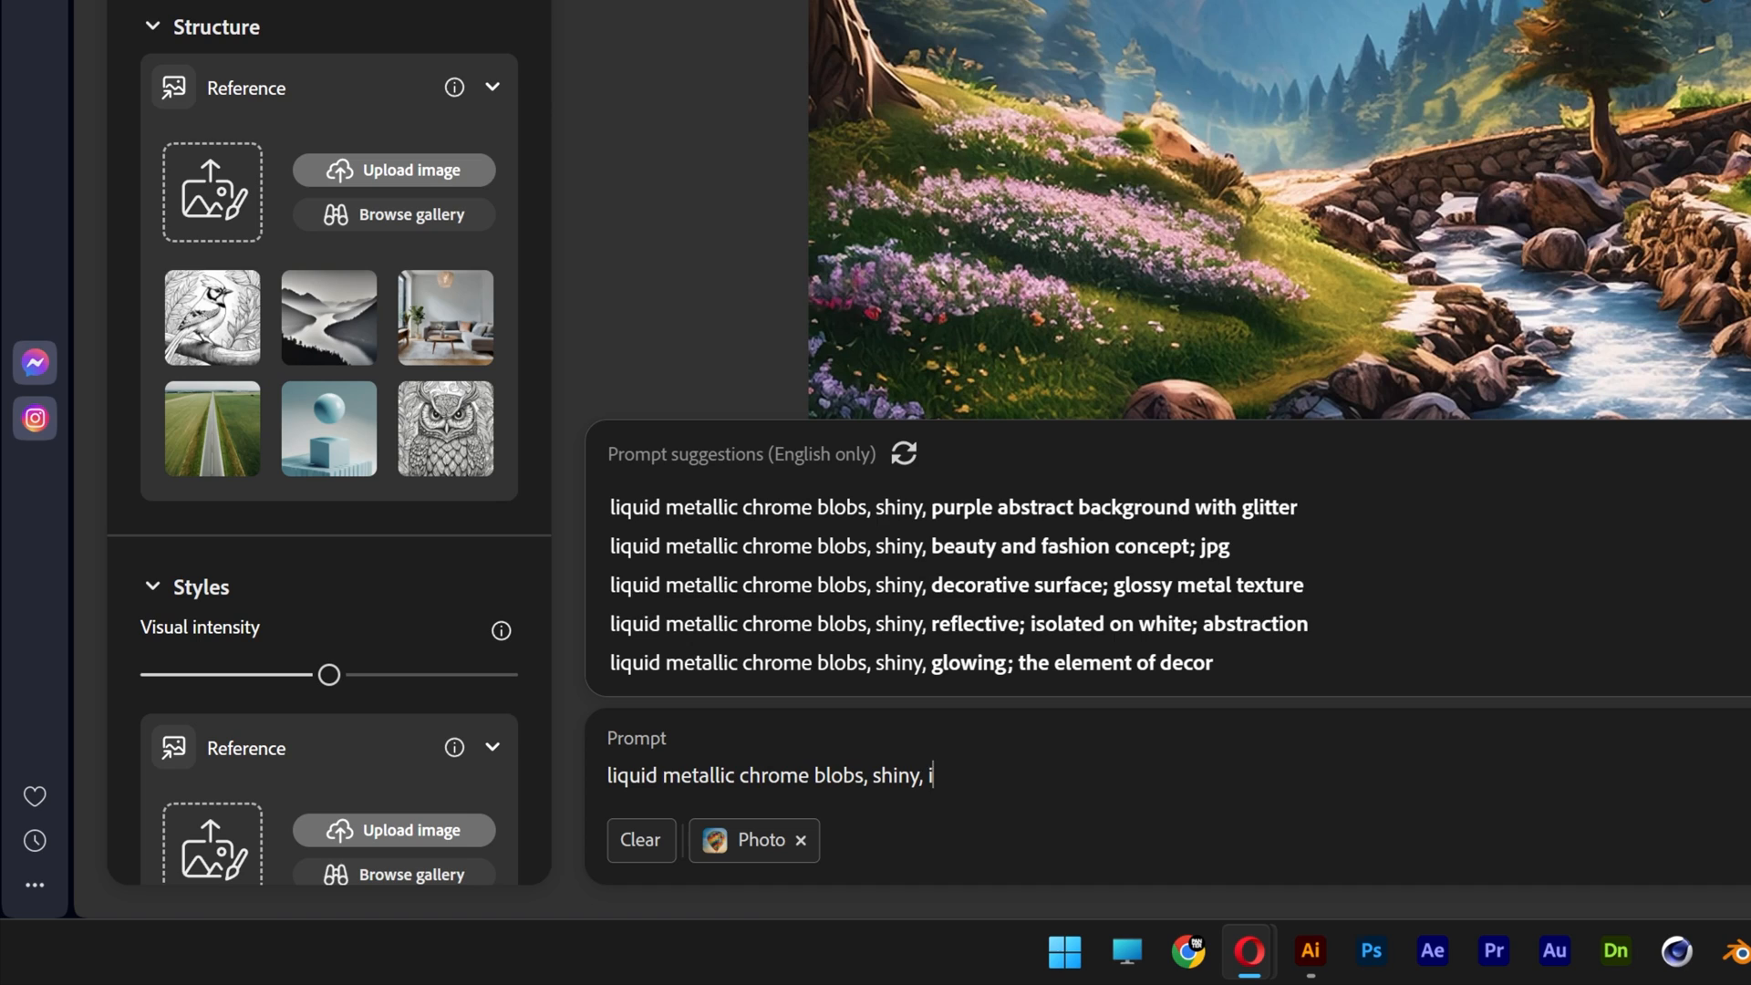
{"action": "type", "text": "solated on black,"}
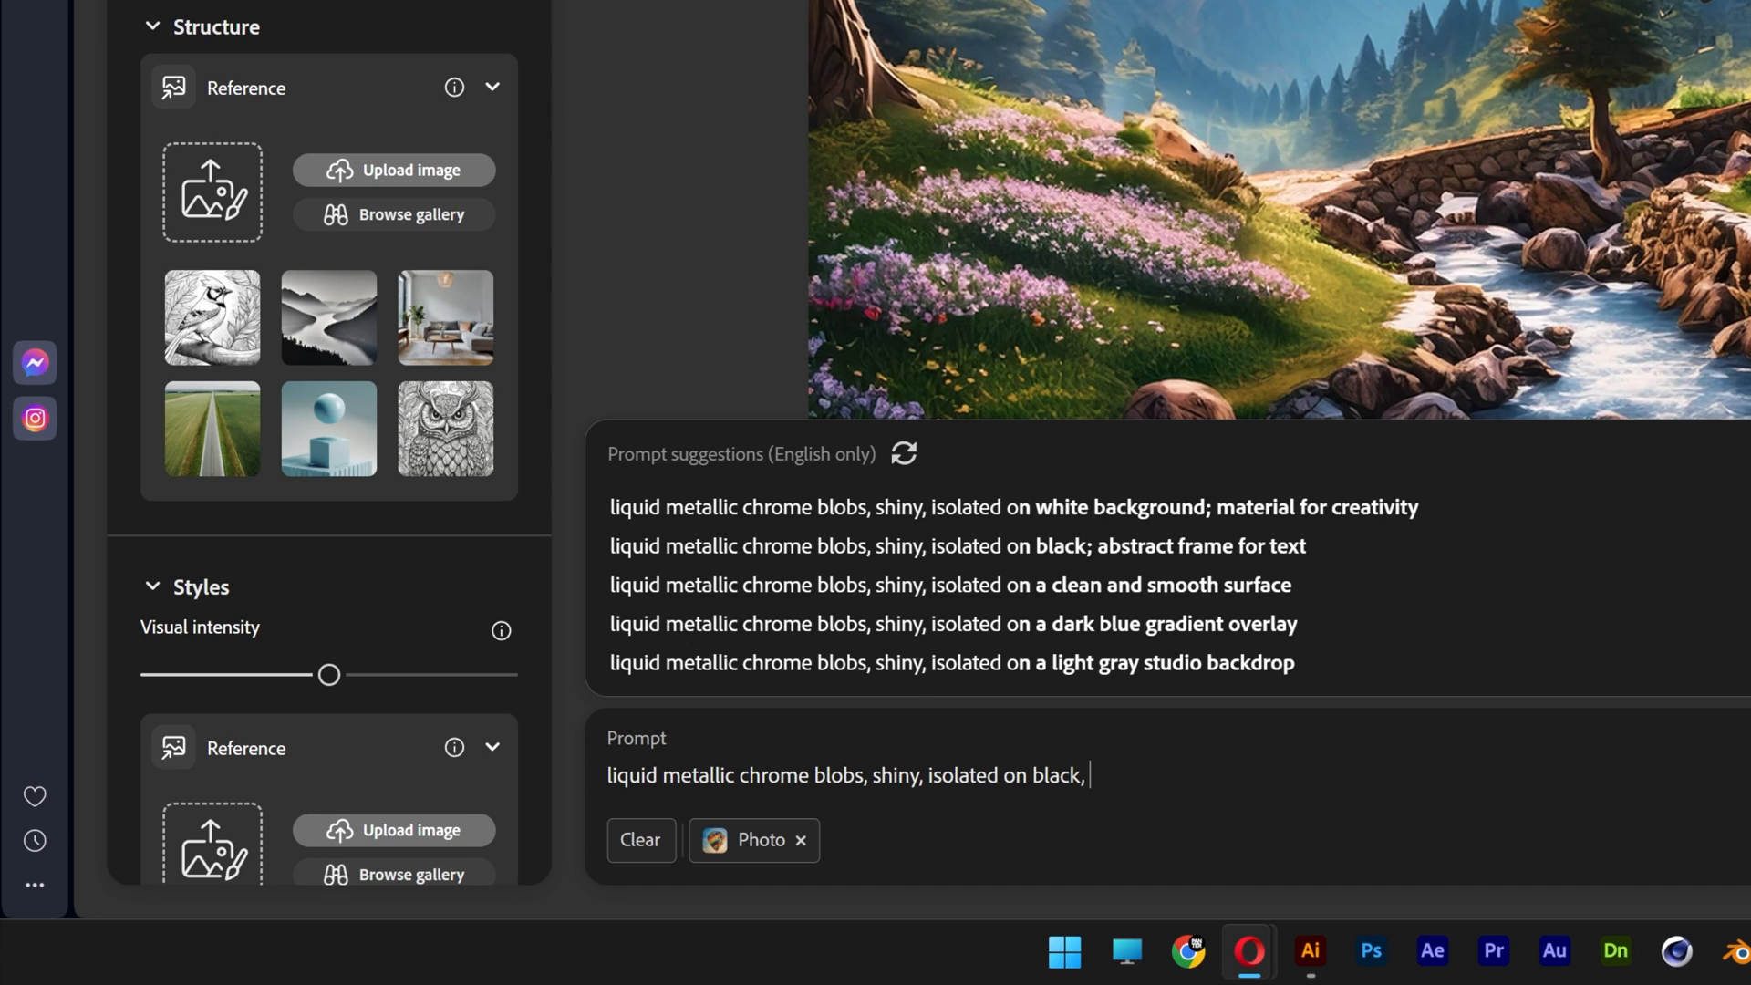
{"action": "type", "text": "top view"}
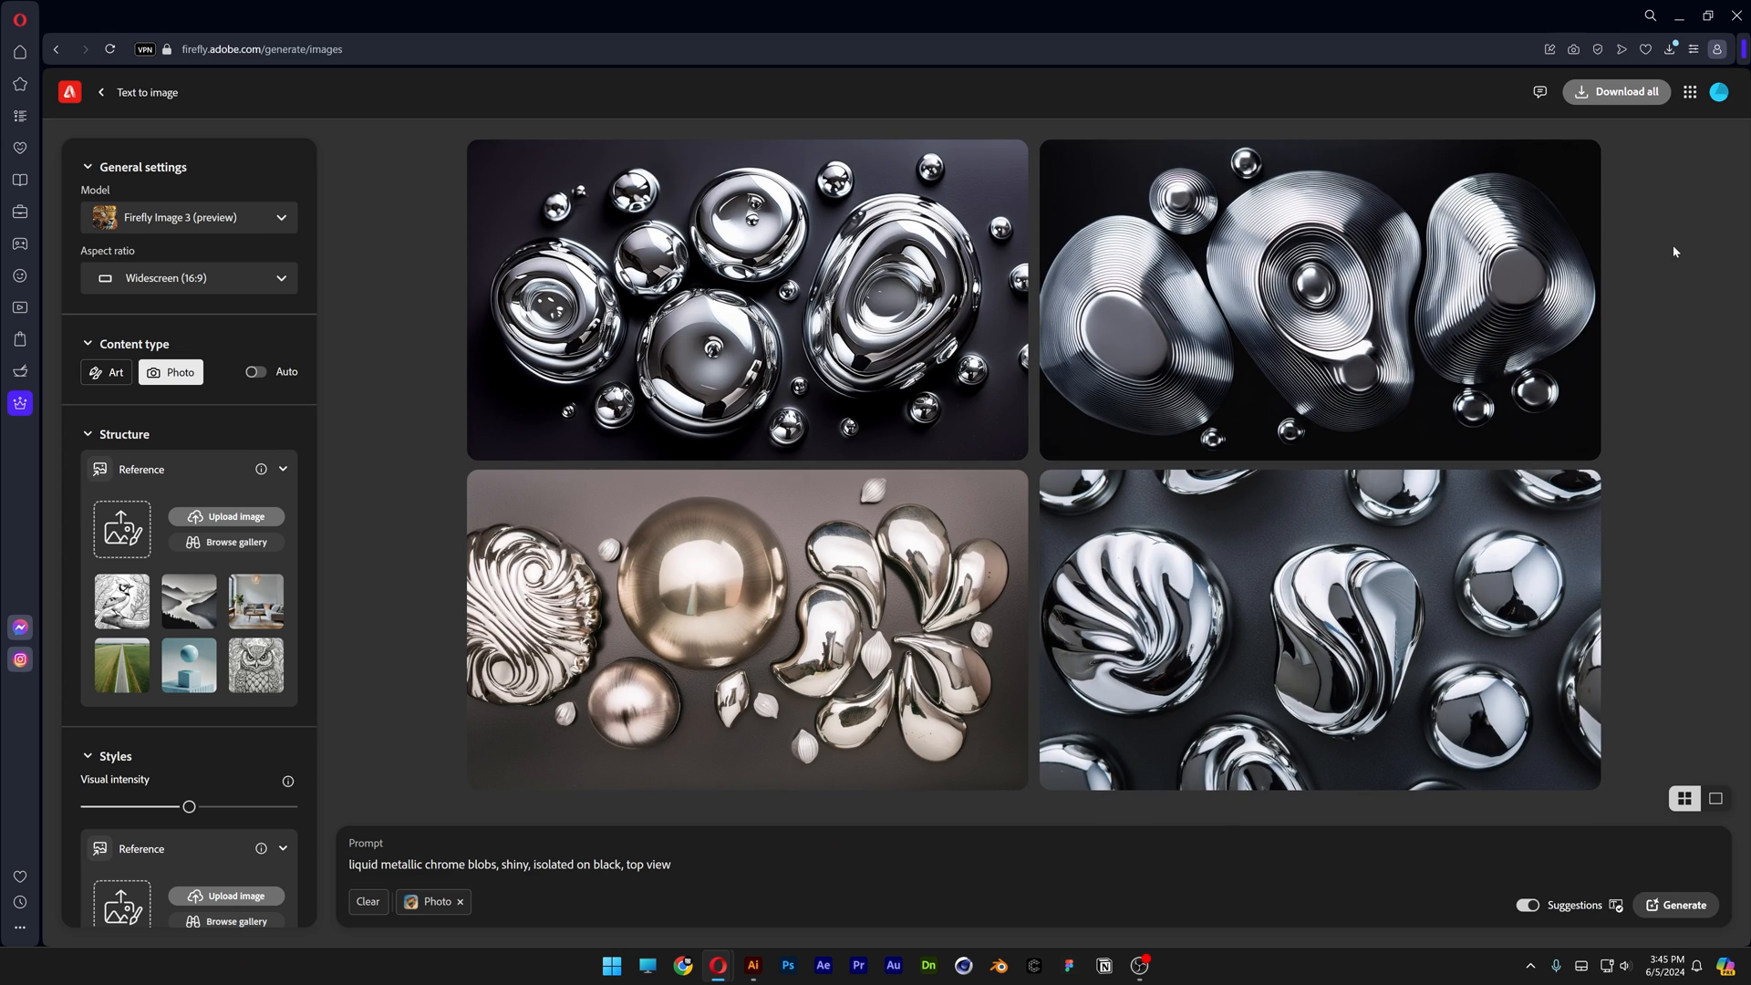
- Download the bottom-right chrome blob image, then generate a new batch
{"action": "left_click", "coordinate": [1318, 625]}
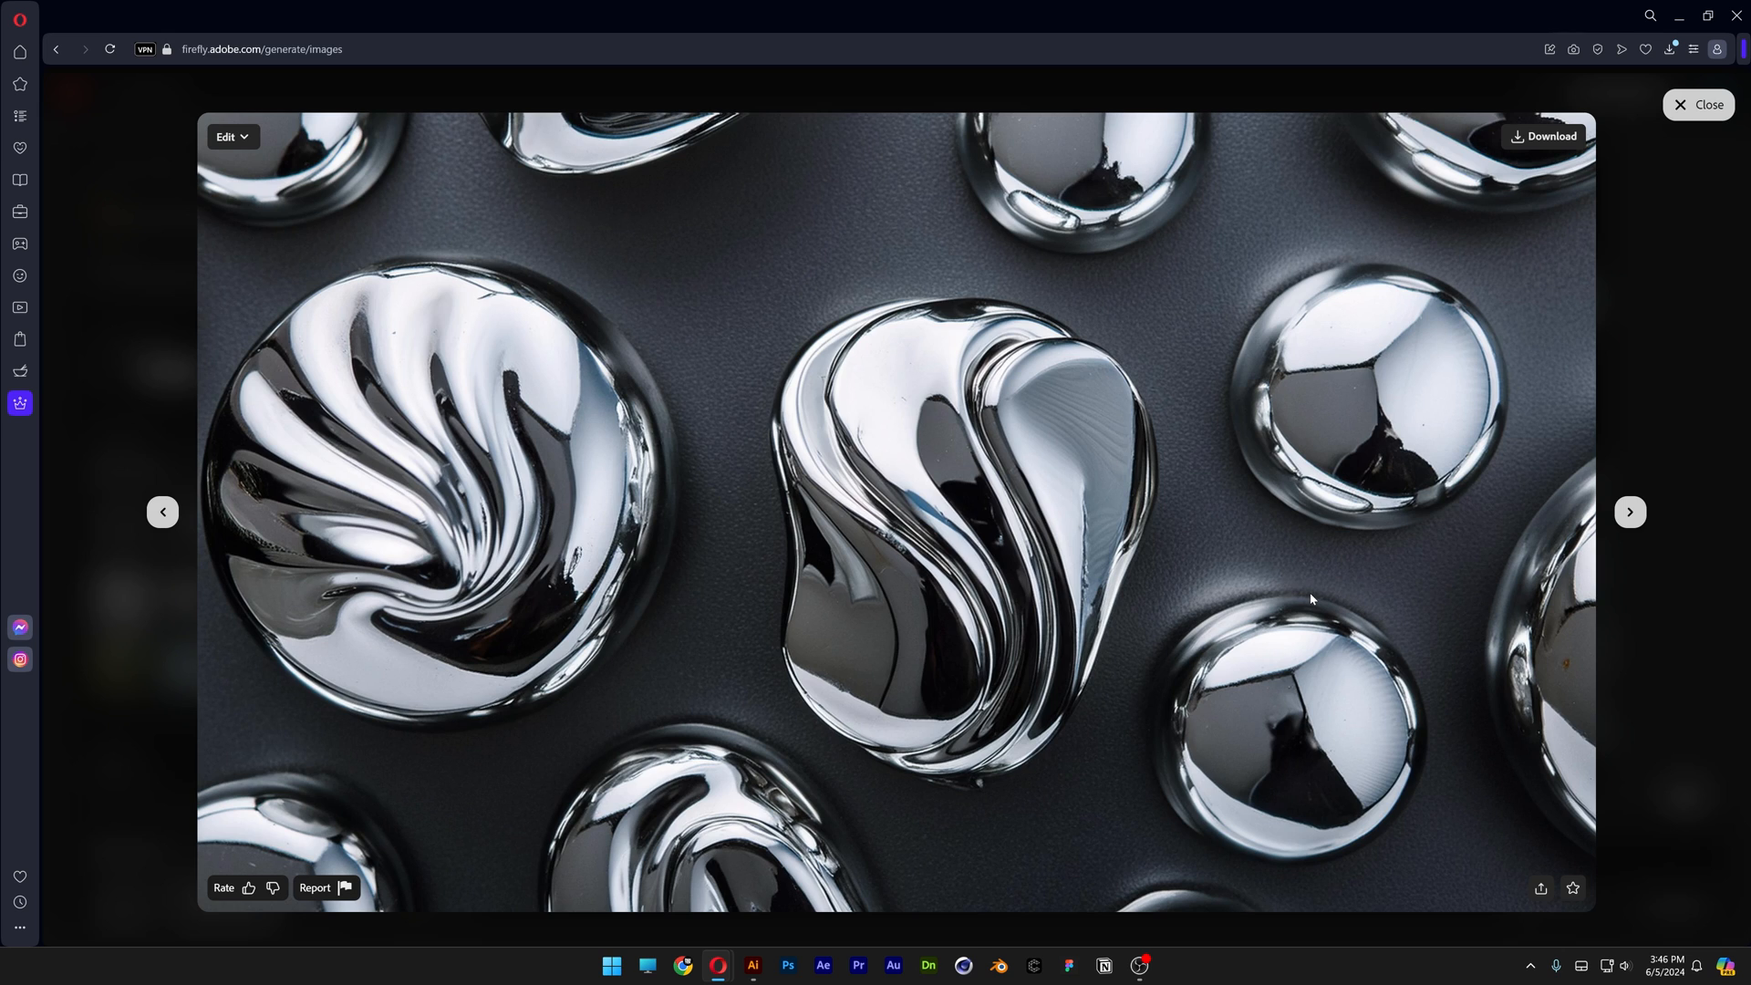
{"action": "left_click", "coordinate": [1627, 512]}
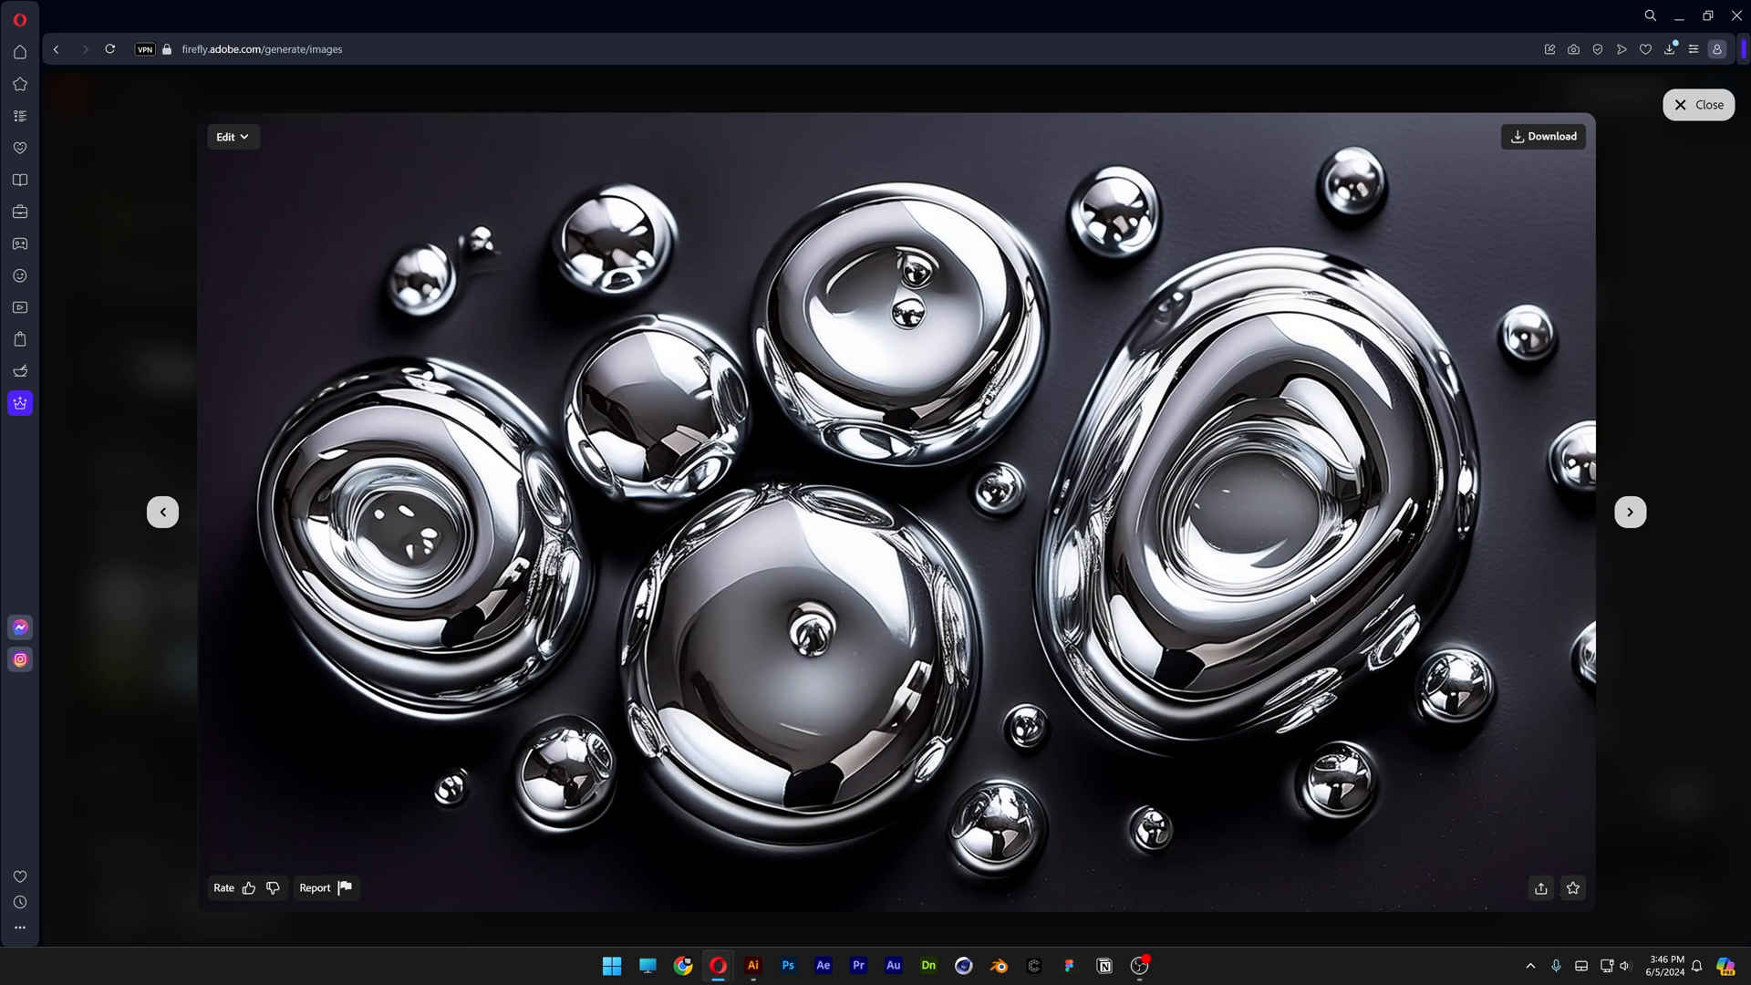
{"action": "left_click", "coordinate": [1696, 105]}
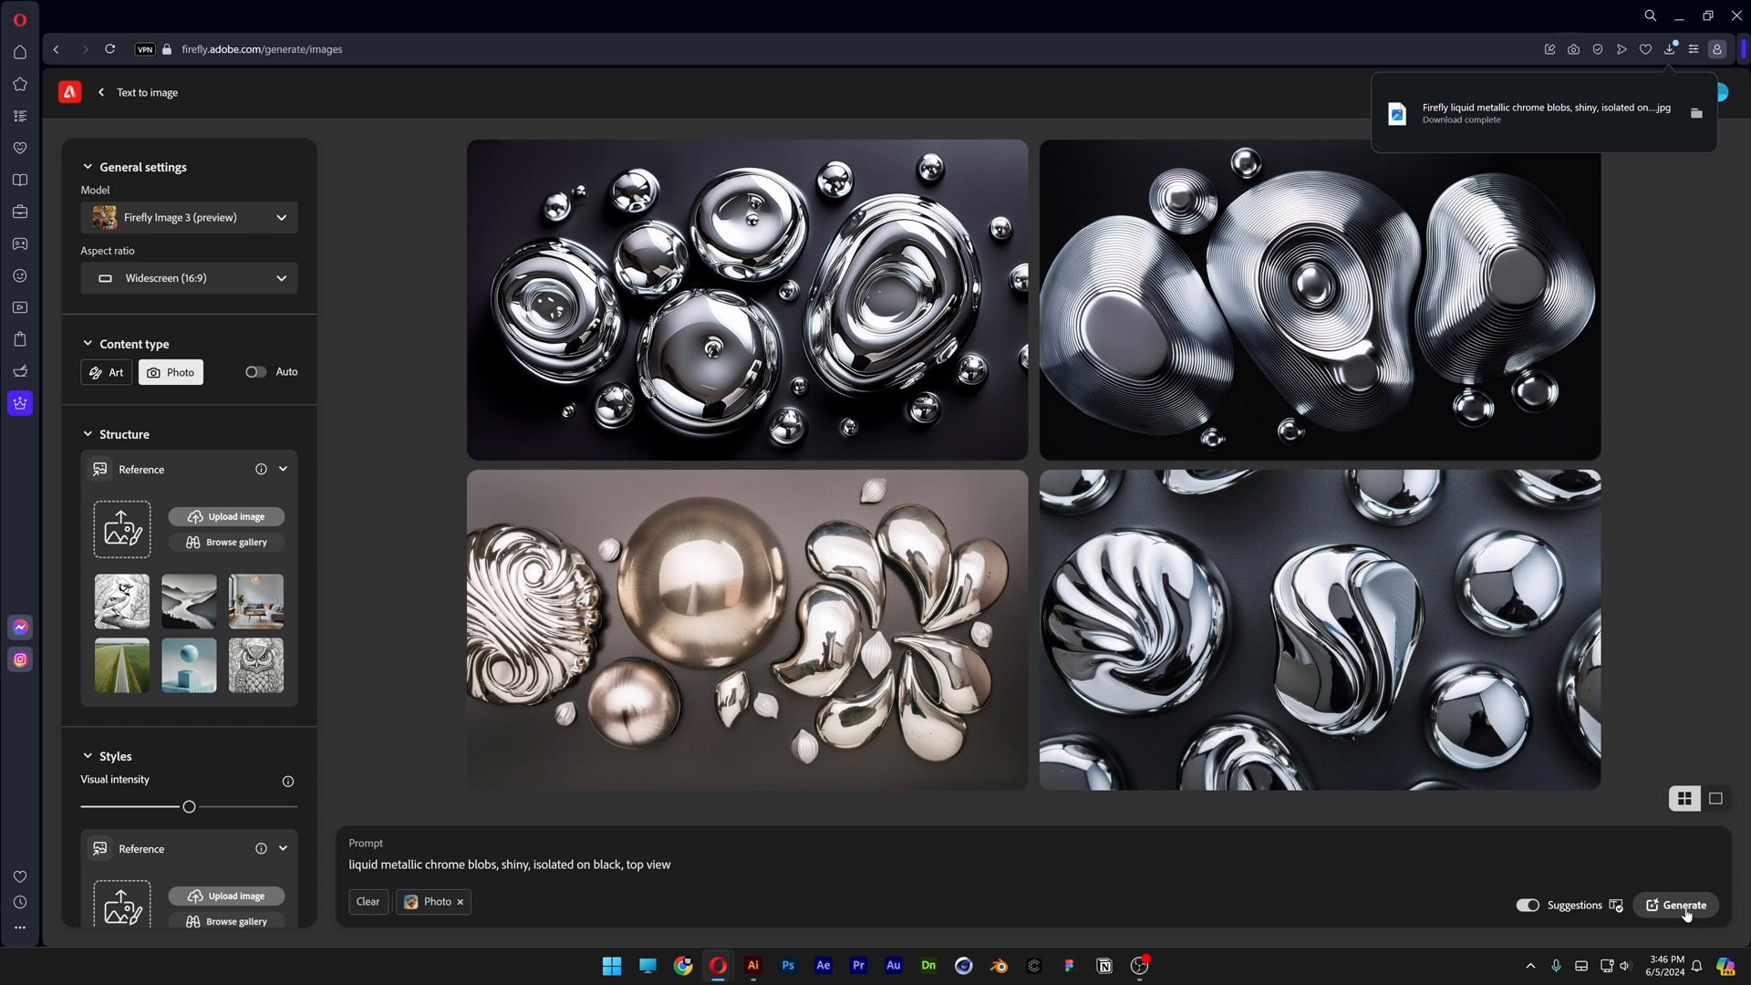
{"action": "left_click", "coordinate": [1677, 905]}
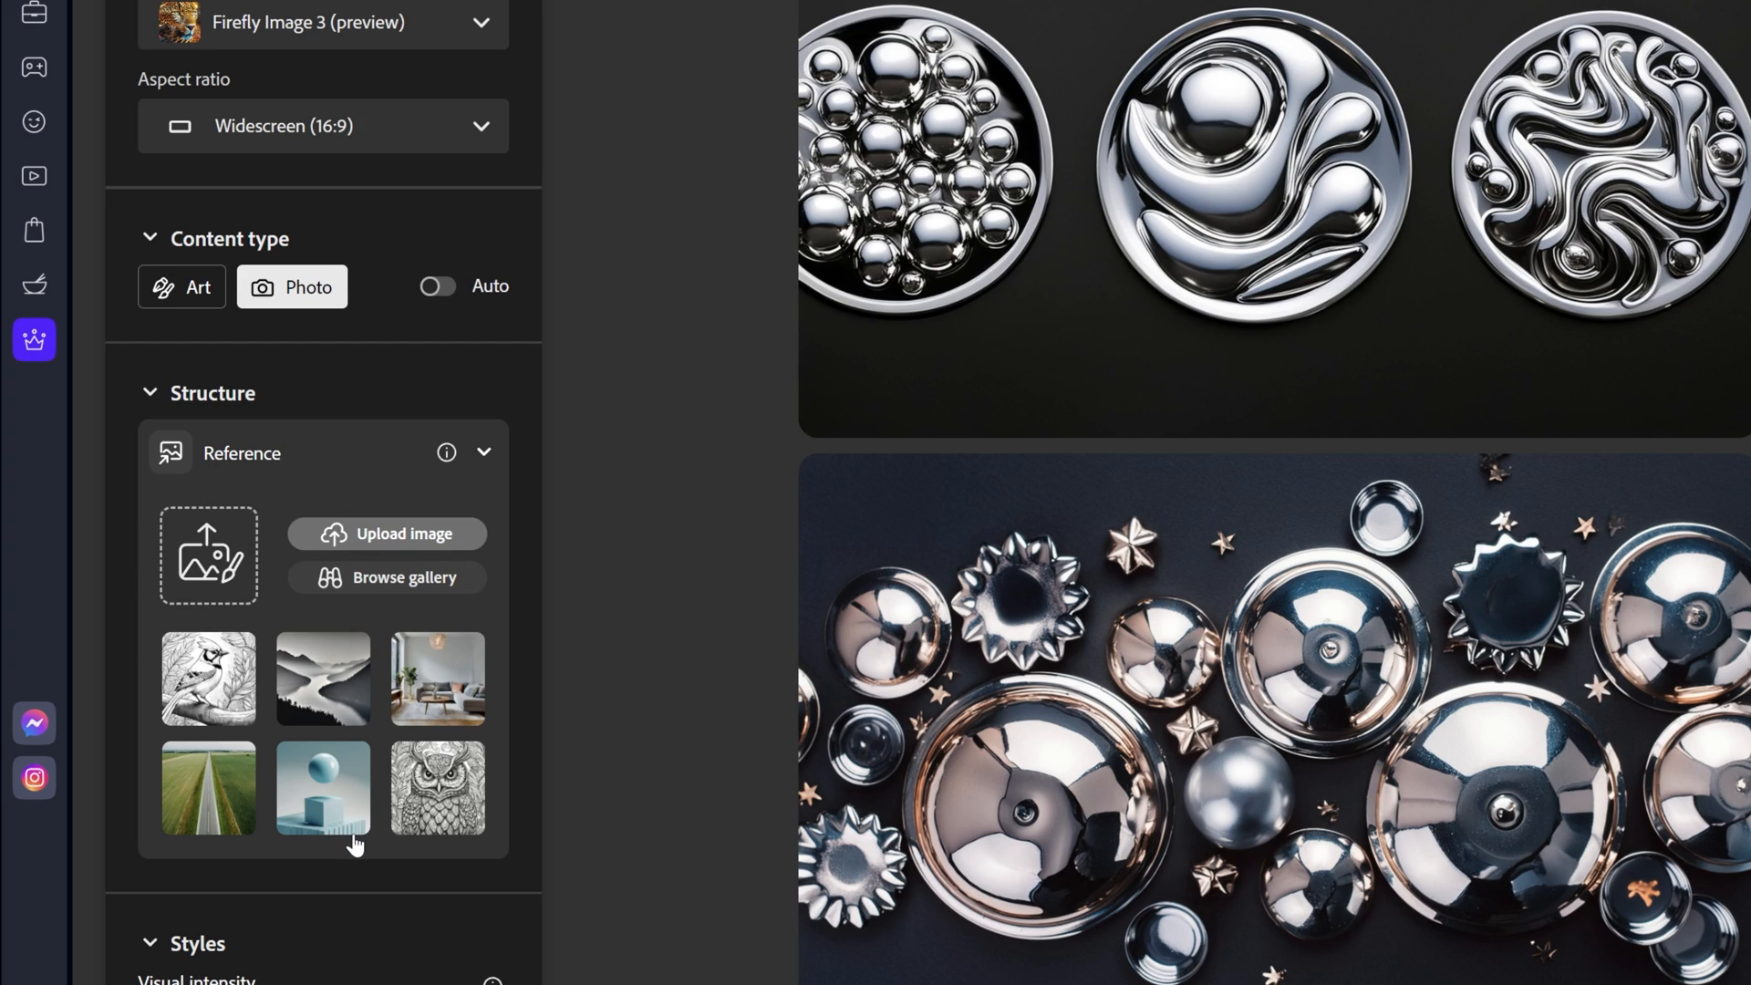
{"action": "mouse_move", "coordinate": [338, 608]}
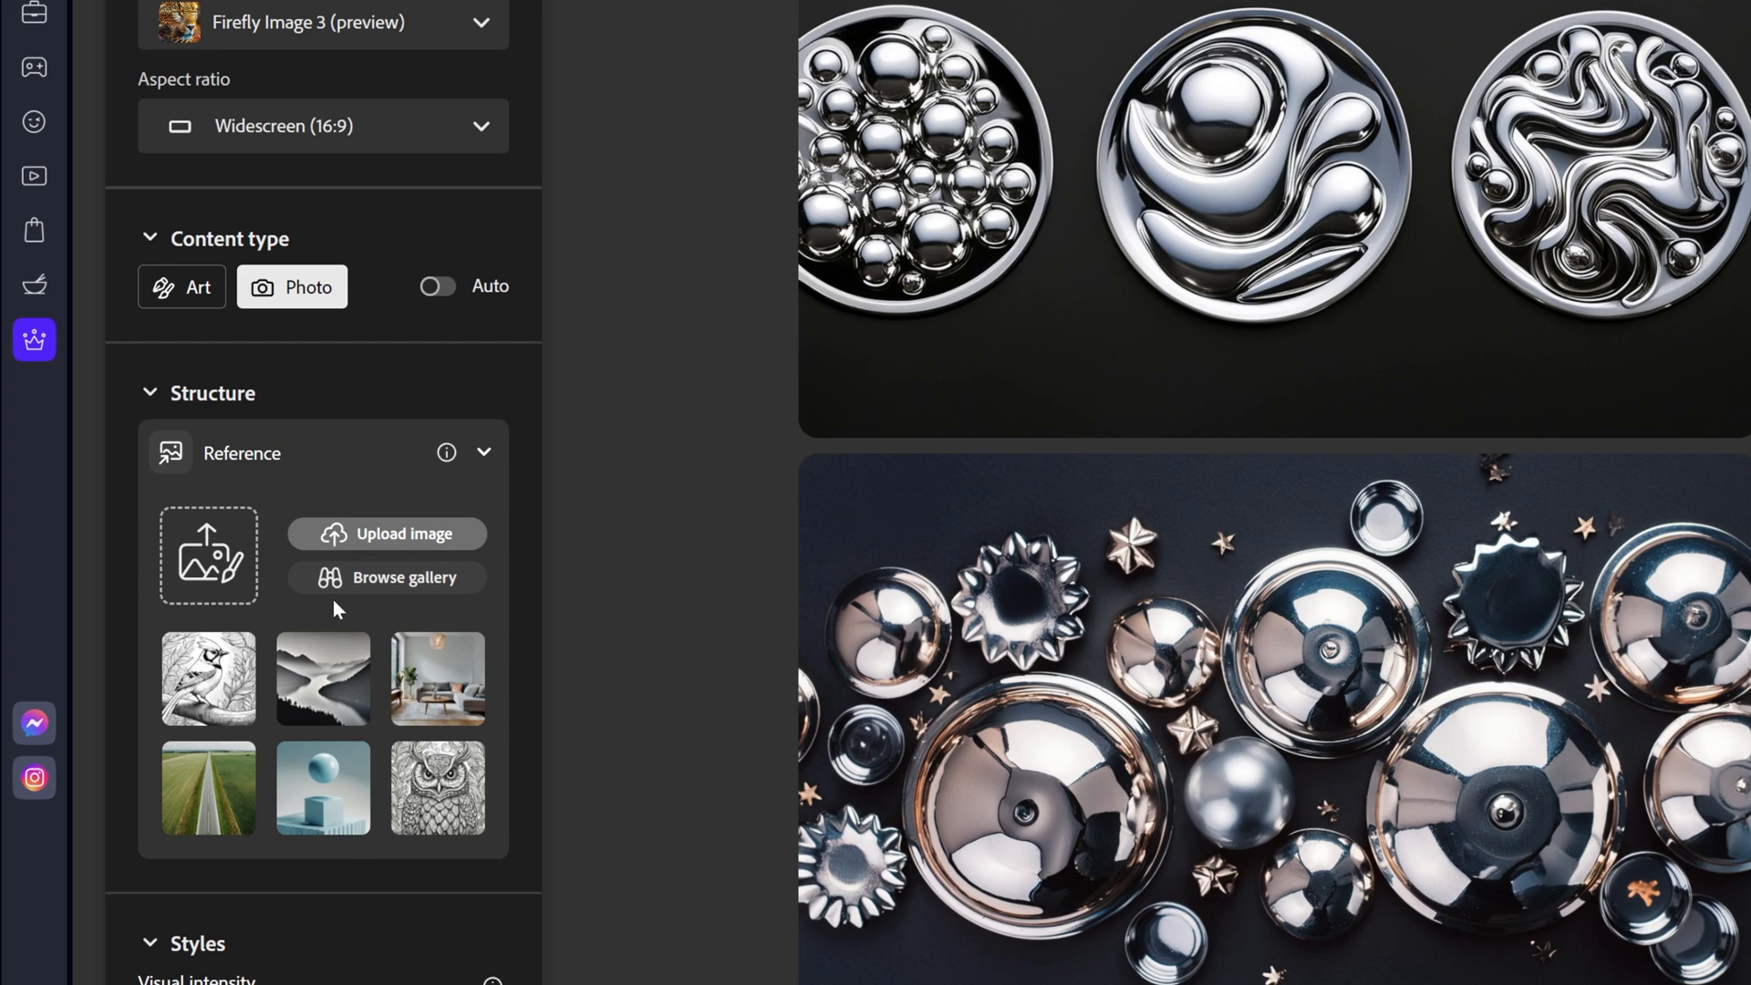
- Upload LQTXT_last-18, the black Panter script image, as the structure reference
{"action": "left_click", "coordinate": [403, 533]}
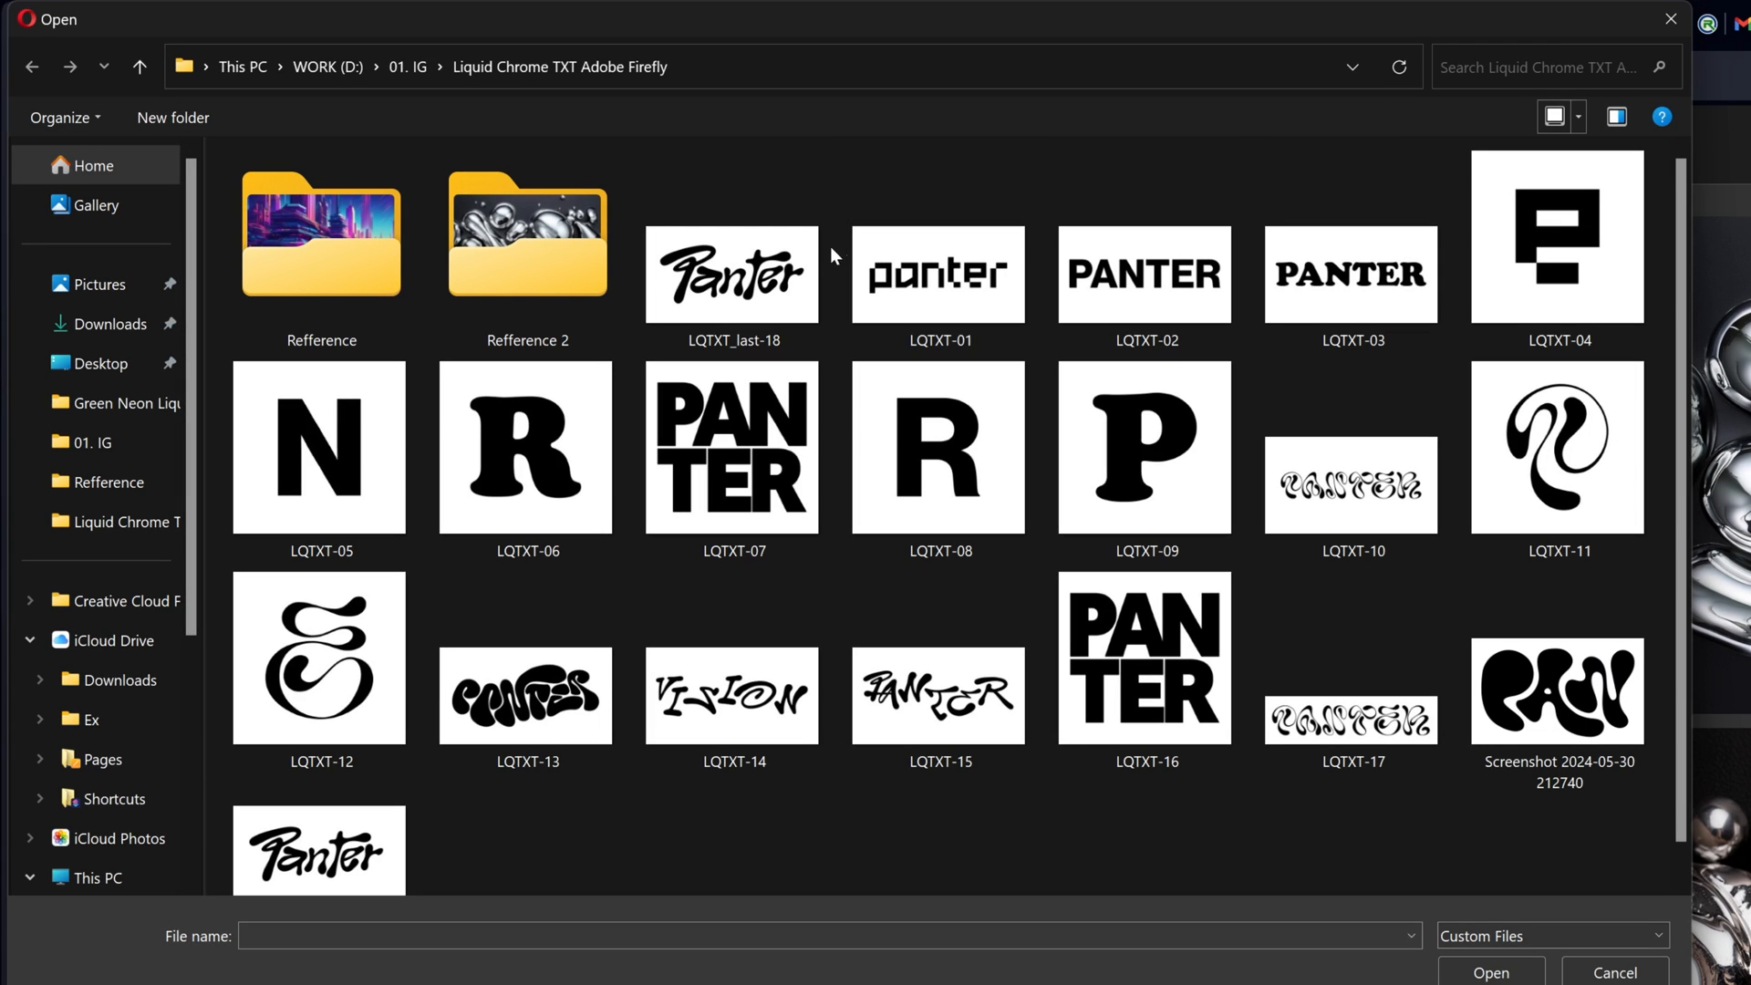
{"action": "left_click", "coordinate": [731, 273]}
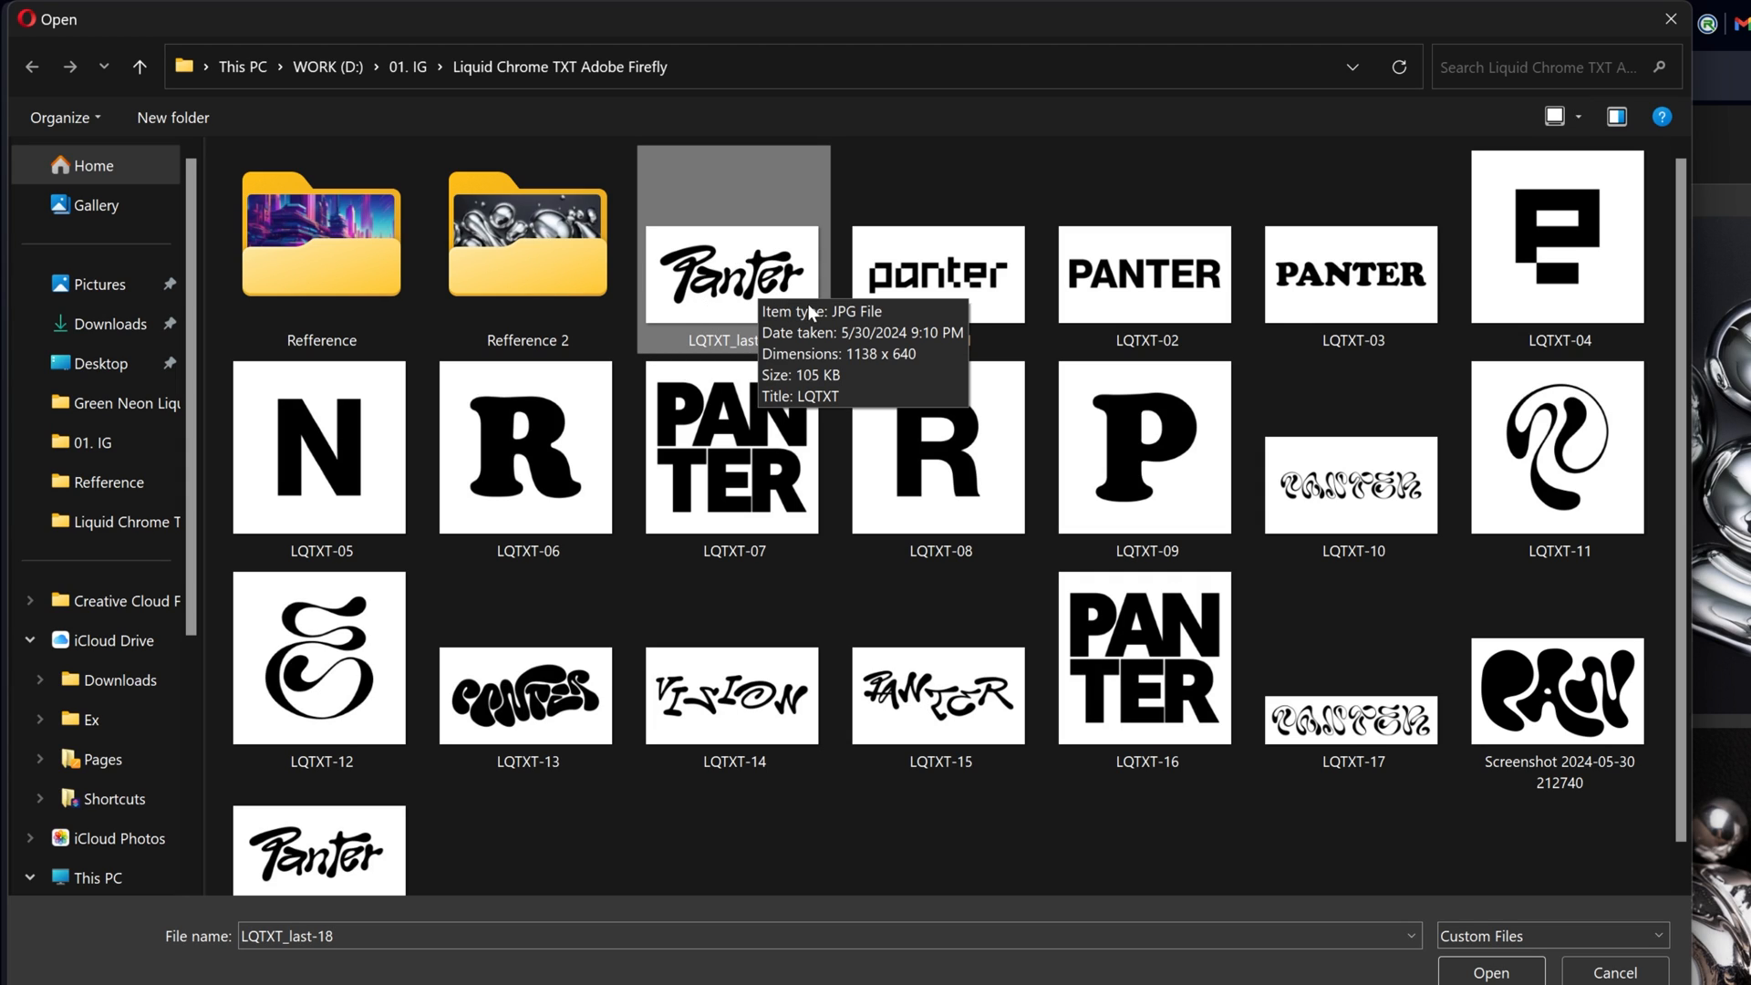
{"action": "left_click", "coordinate": [939, 274]}
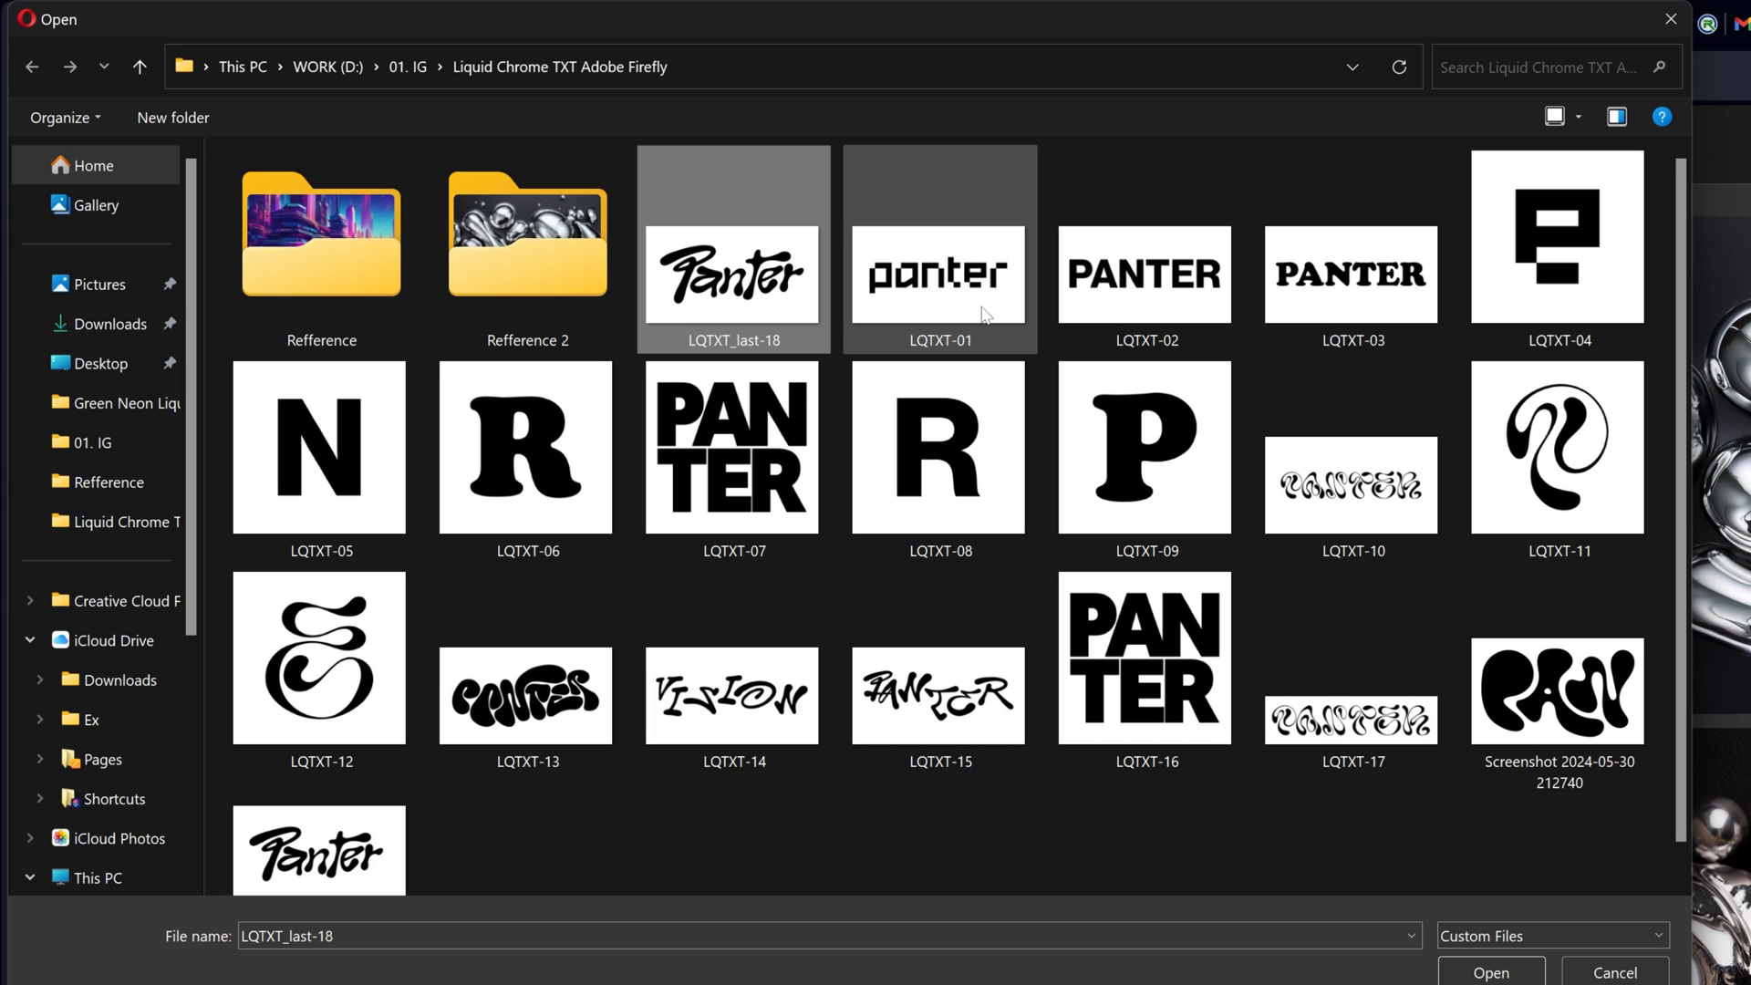
{"action": "mouse_move", "coordinate": [1145, 296]}
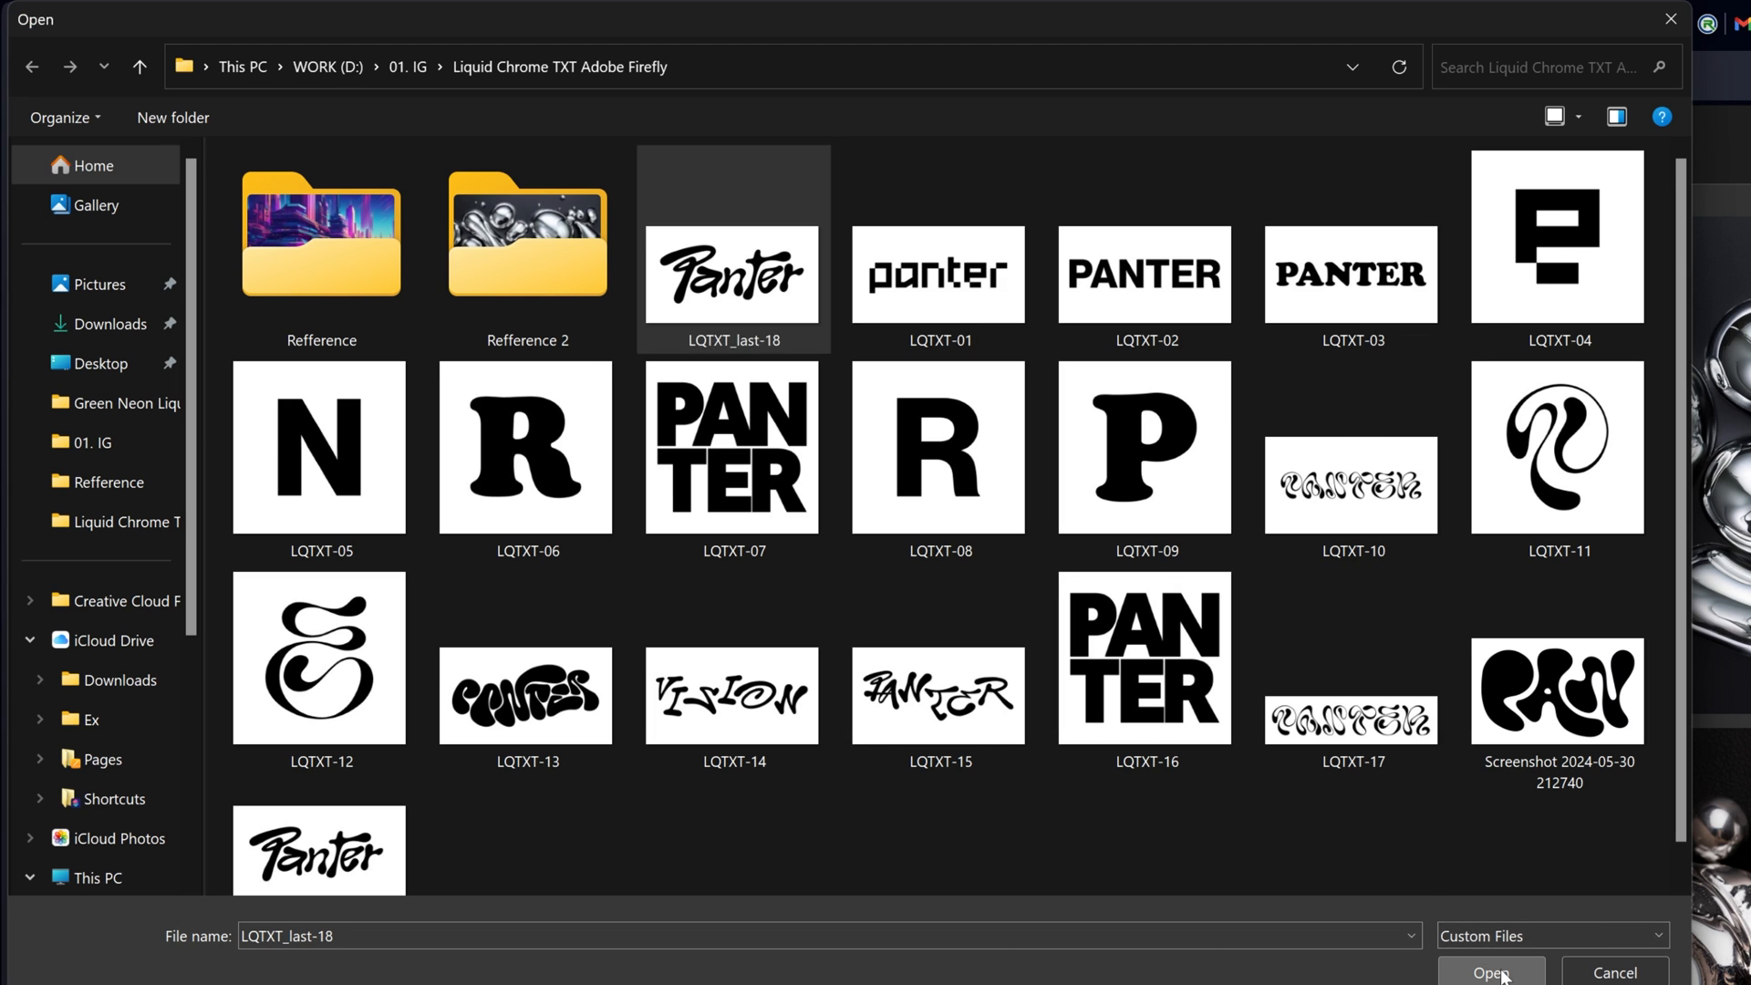
{"action": "left_click", "coordinate": [1489, 971]}
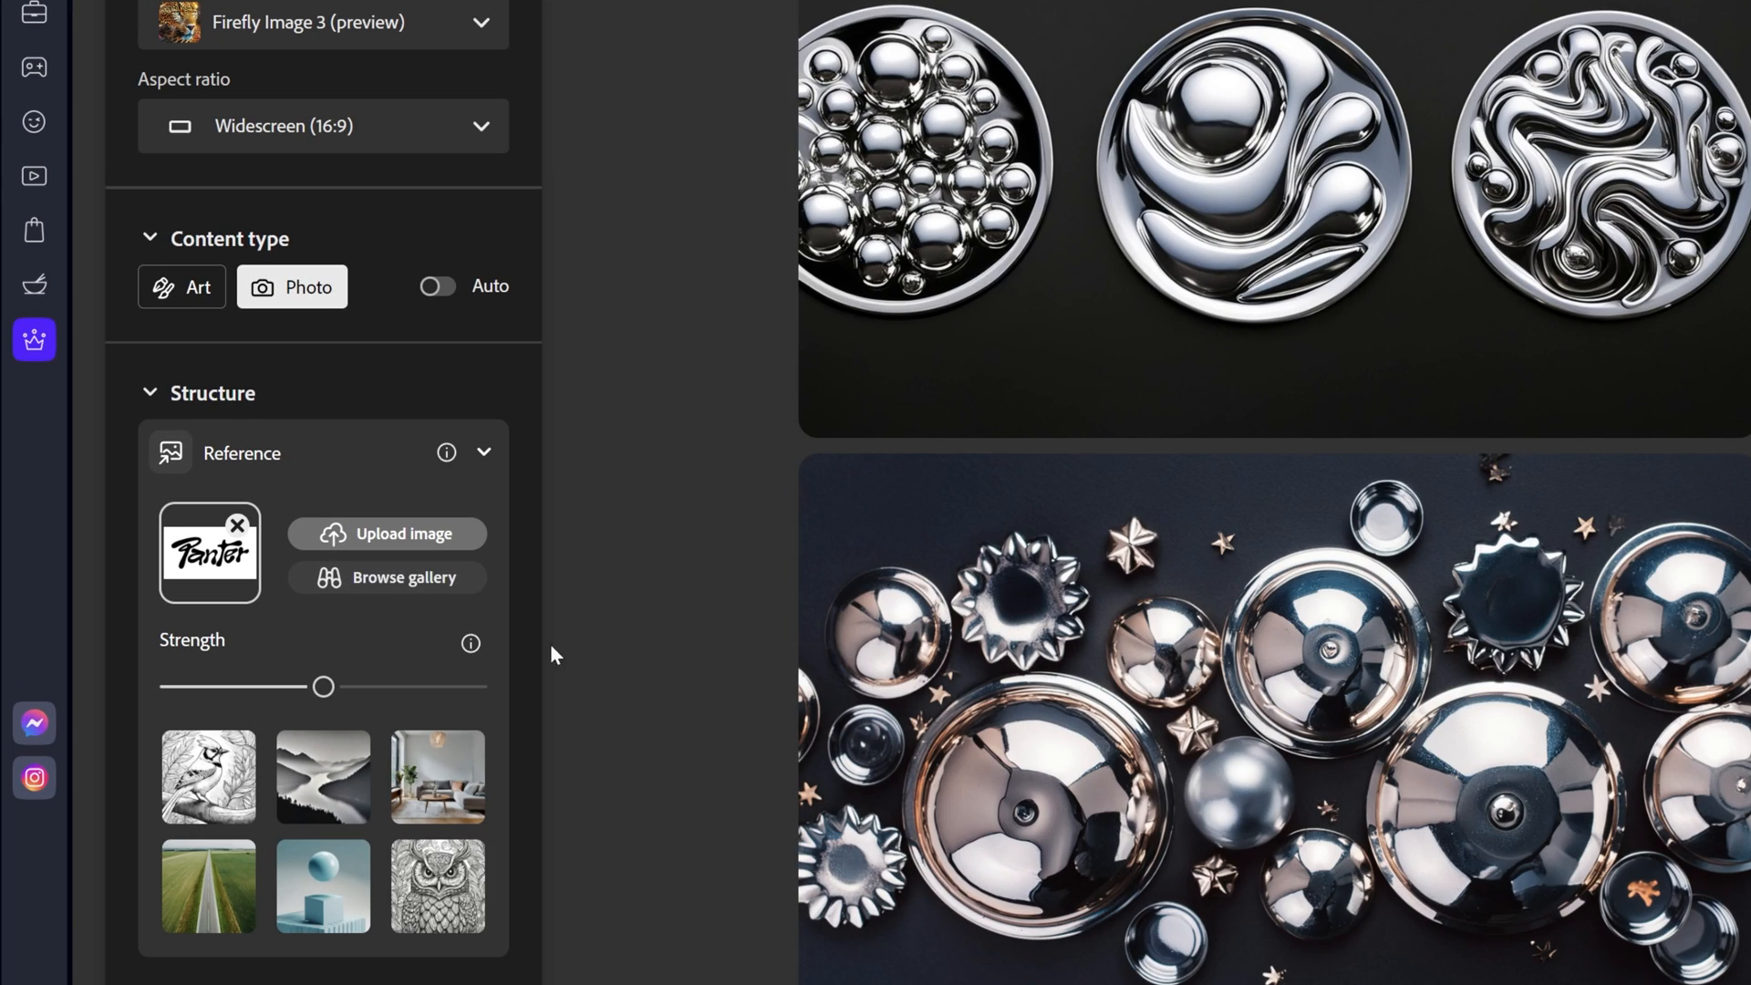
- Max out structure strength, add a chrome blob style reference, and browse the Panter results
{"action": "left_click_drag", "start_coordinate": [322, 686], "coordinate": [474, 686]}
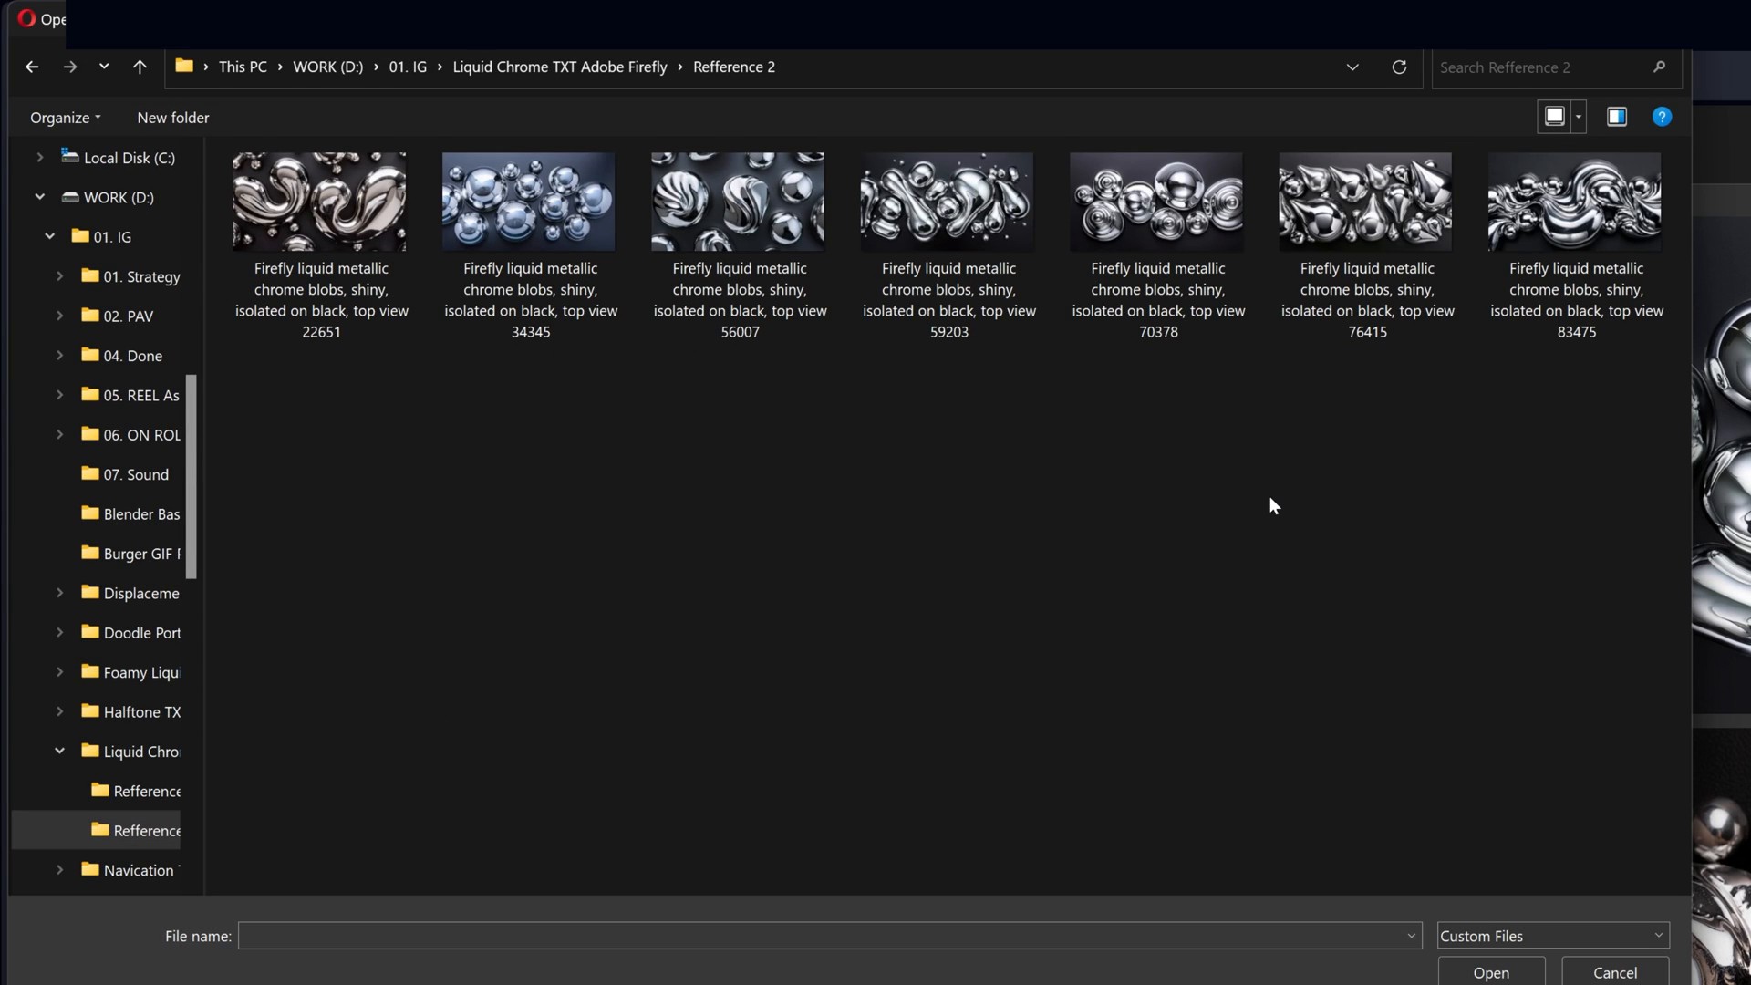
{"action": "left_click", "coordinate": [1575, 202]}
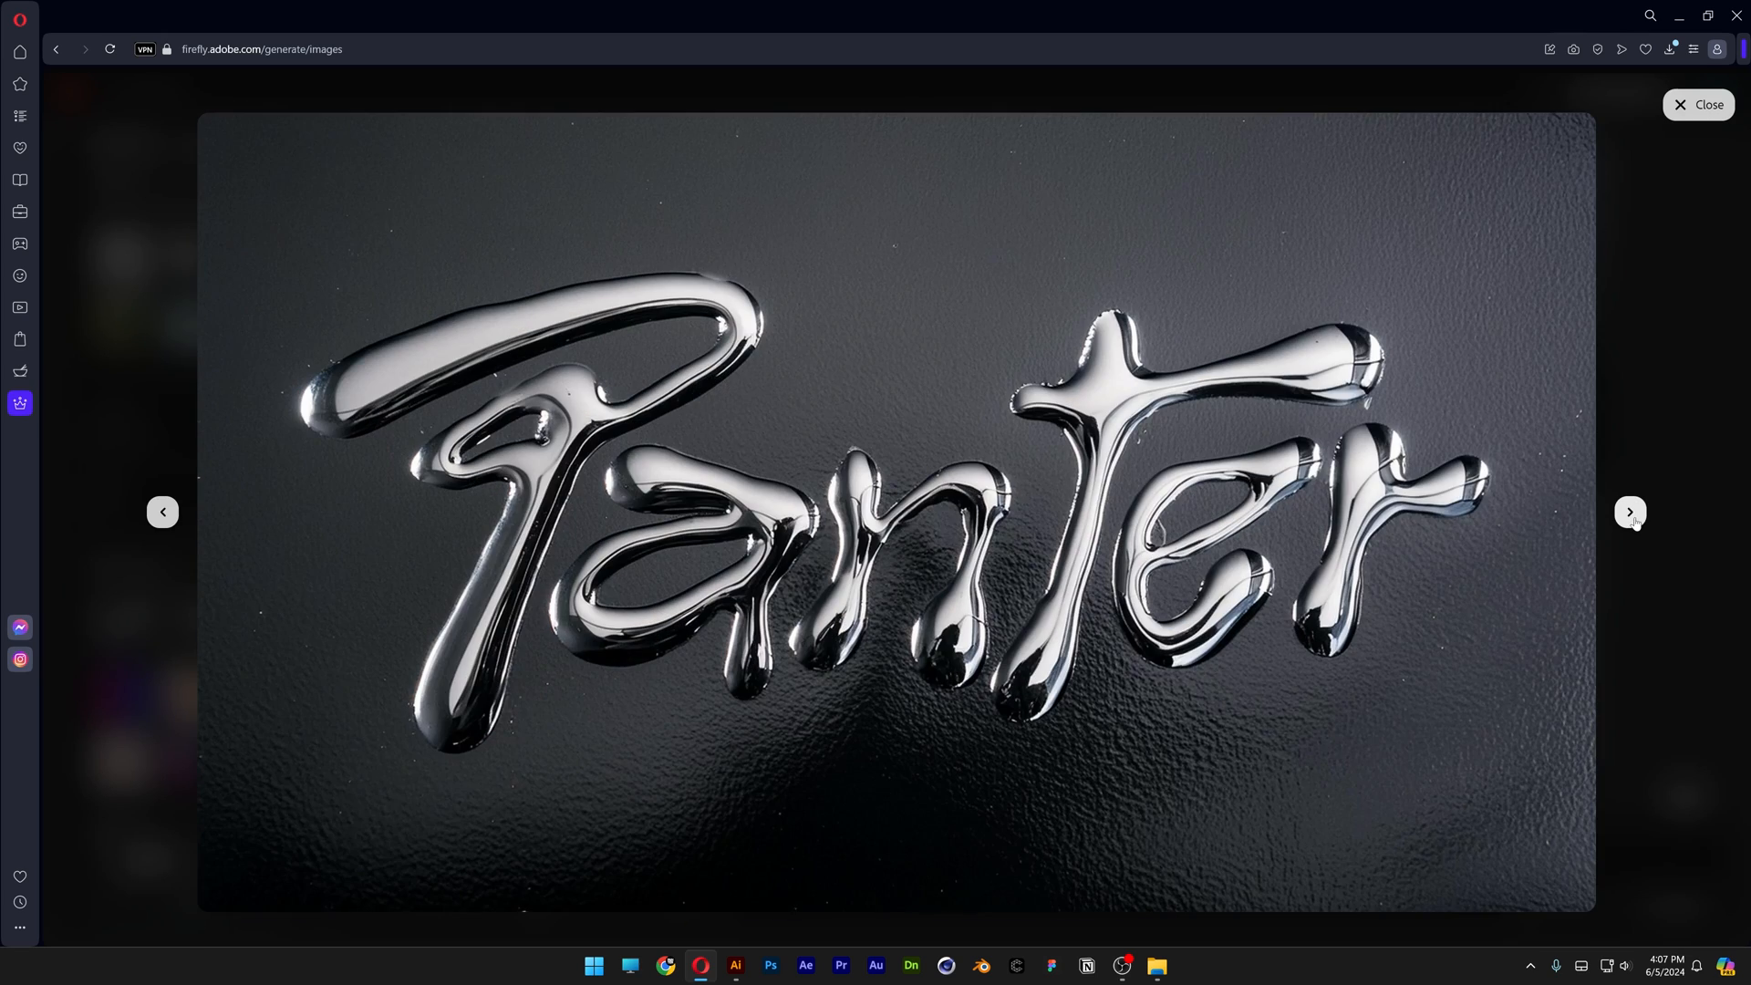
{"action": "left_click", "coordinate": [1696, 104]}
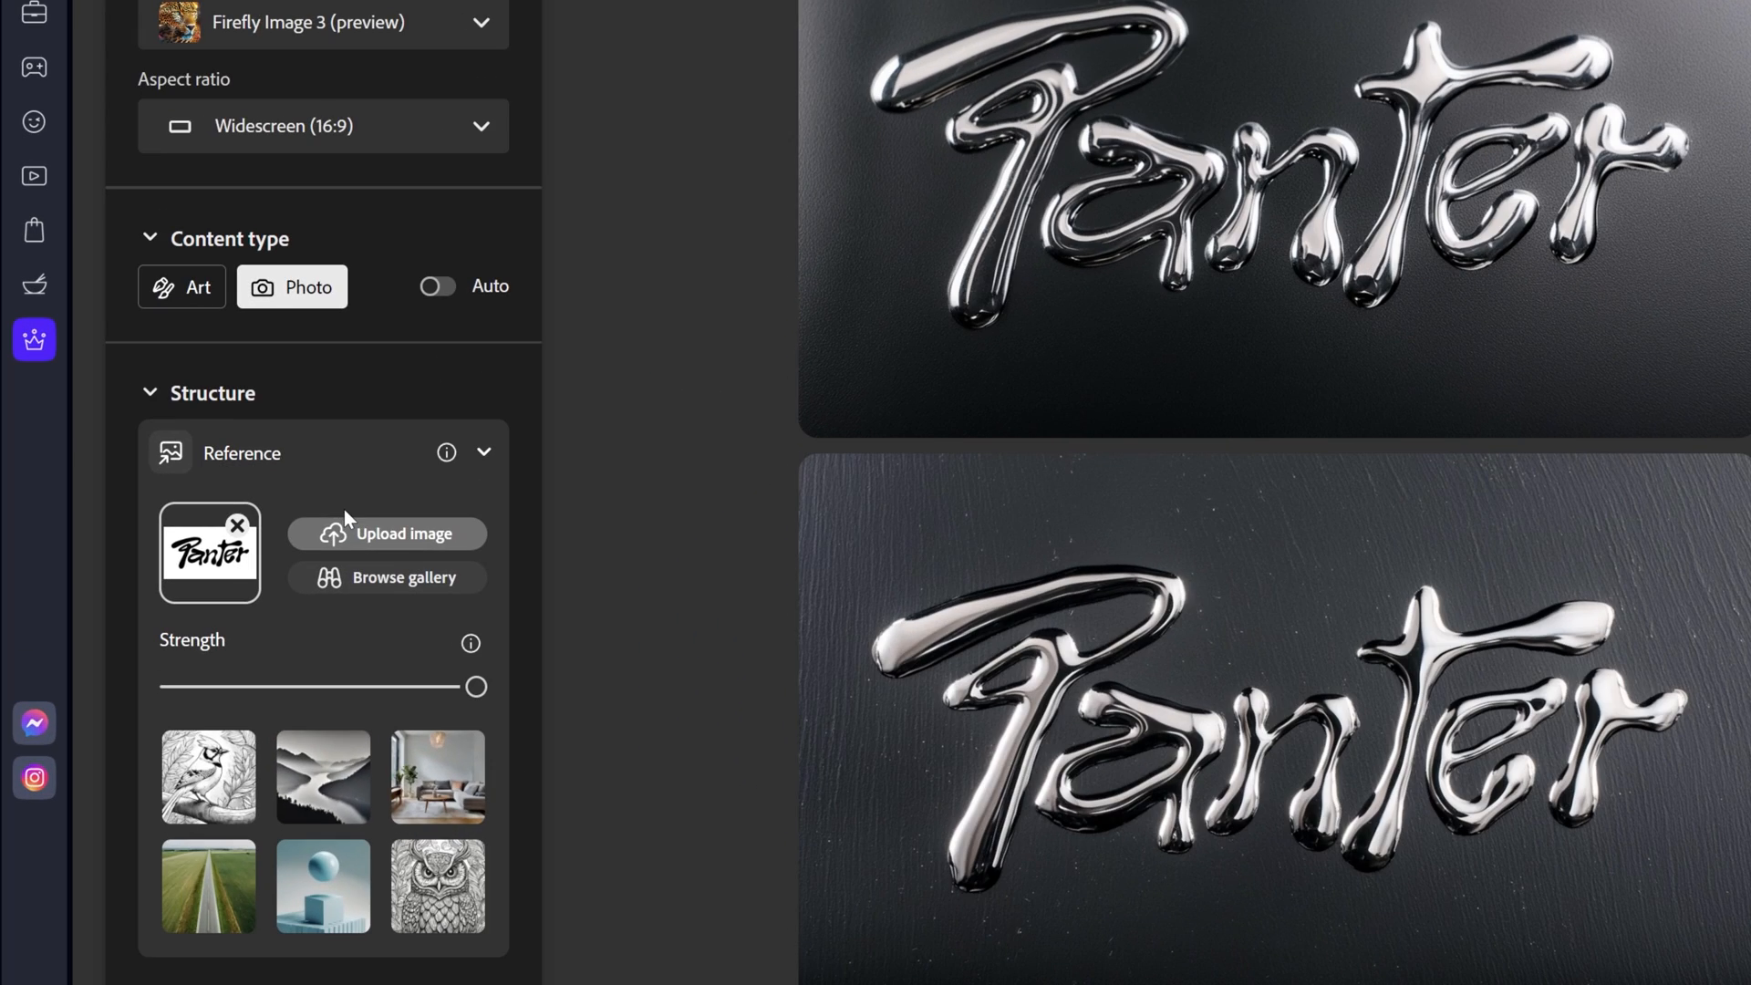
- Replace the script structure reference with the bold uppercase LQTXT-02 PANTER image
{"action": "left_click", "coordinate": [235, 527]}
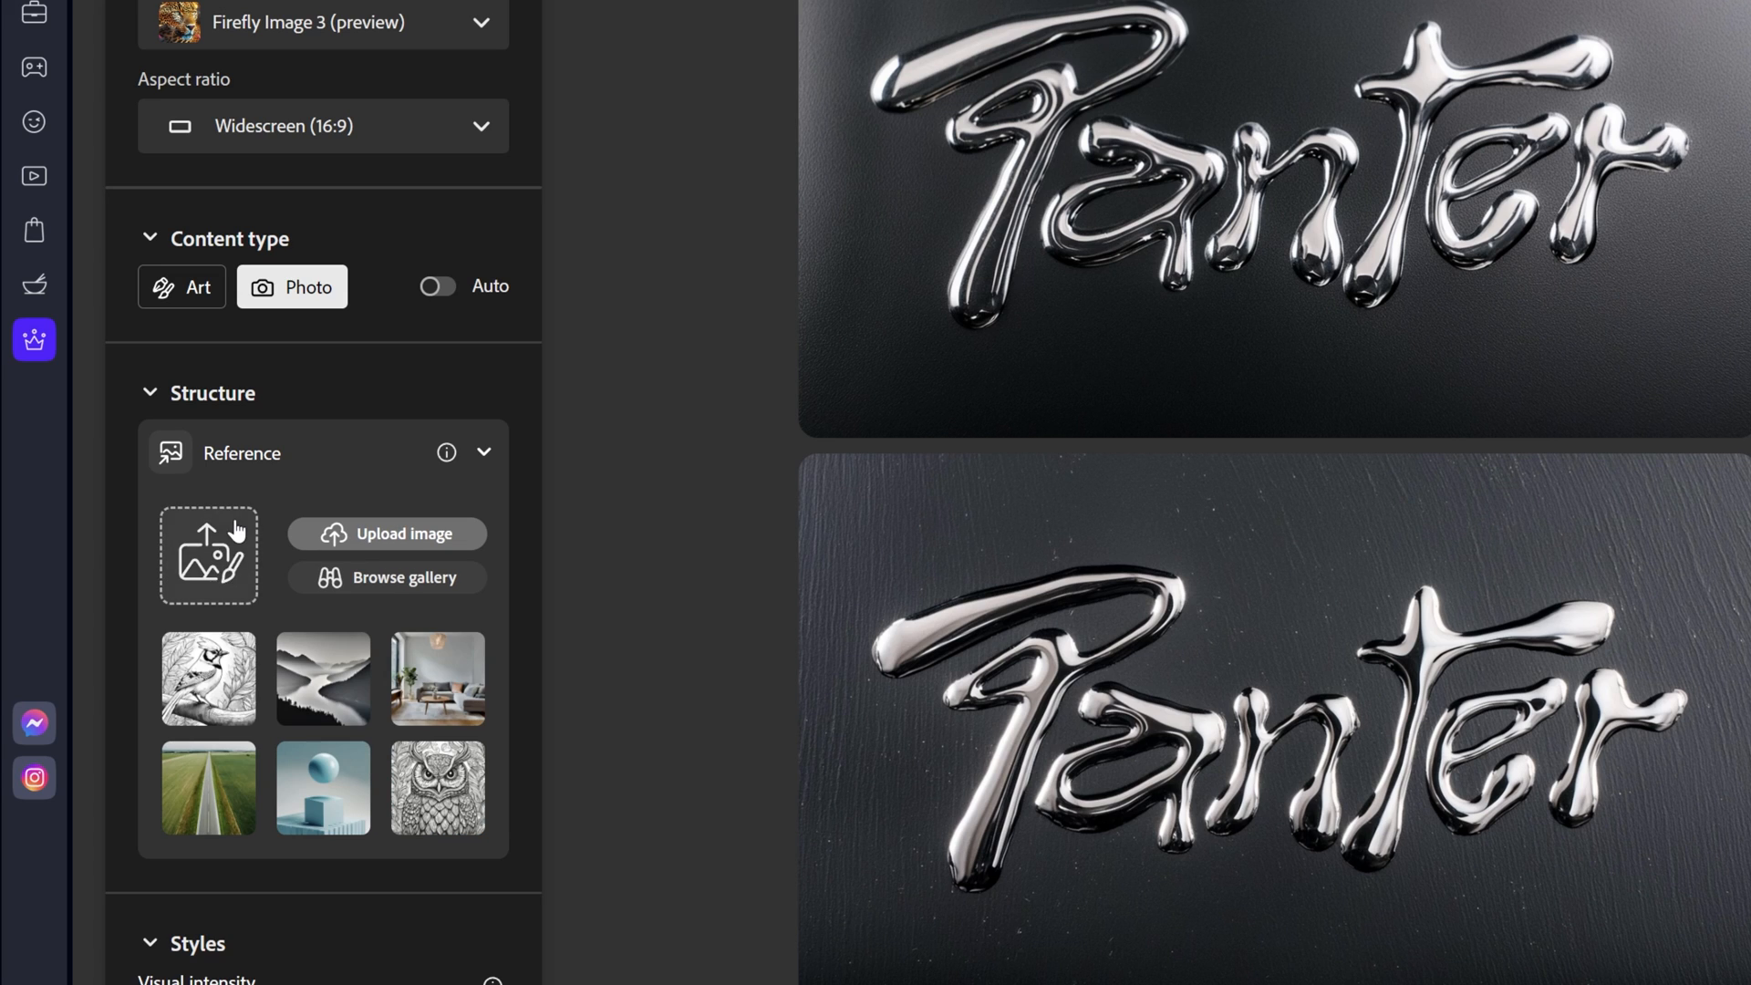
{"action": "left_click", "coordinate": [387, 533]}
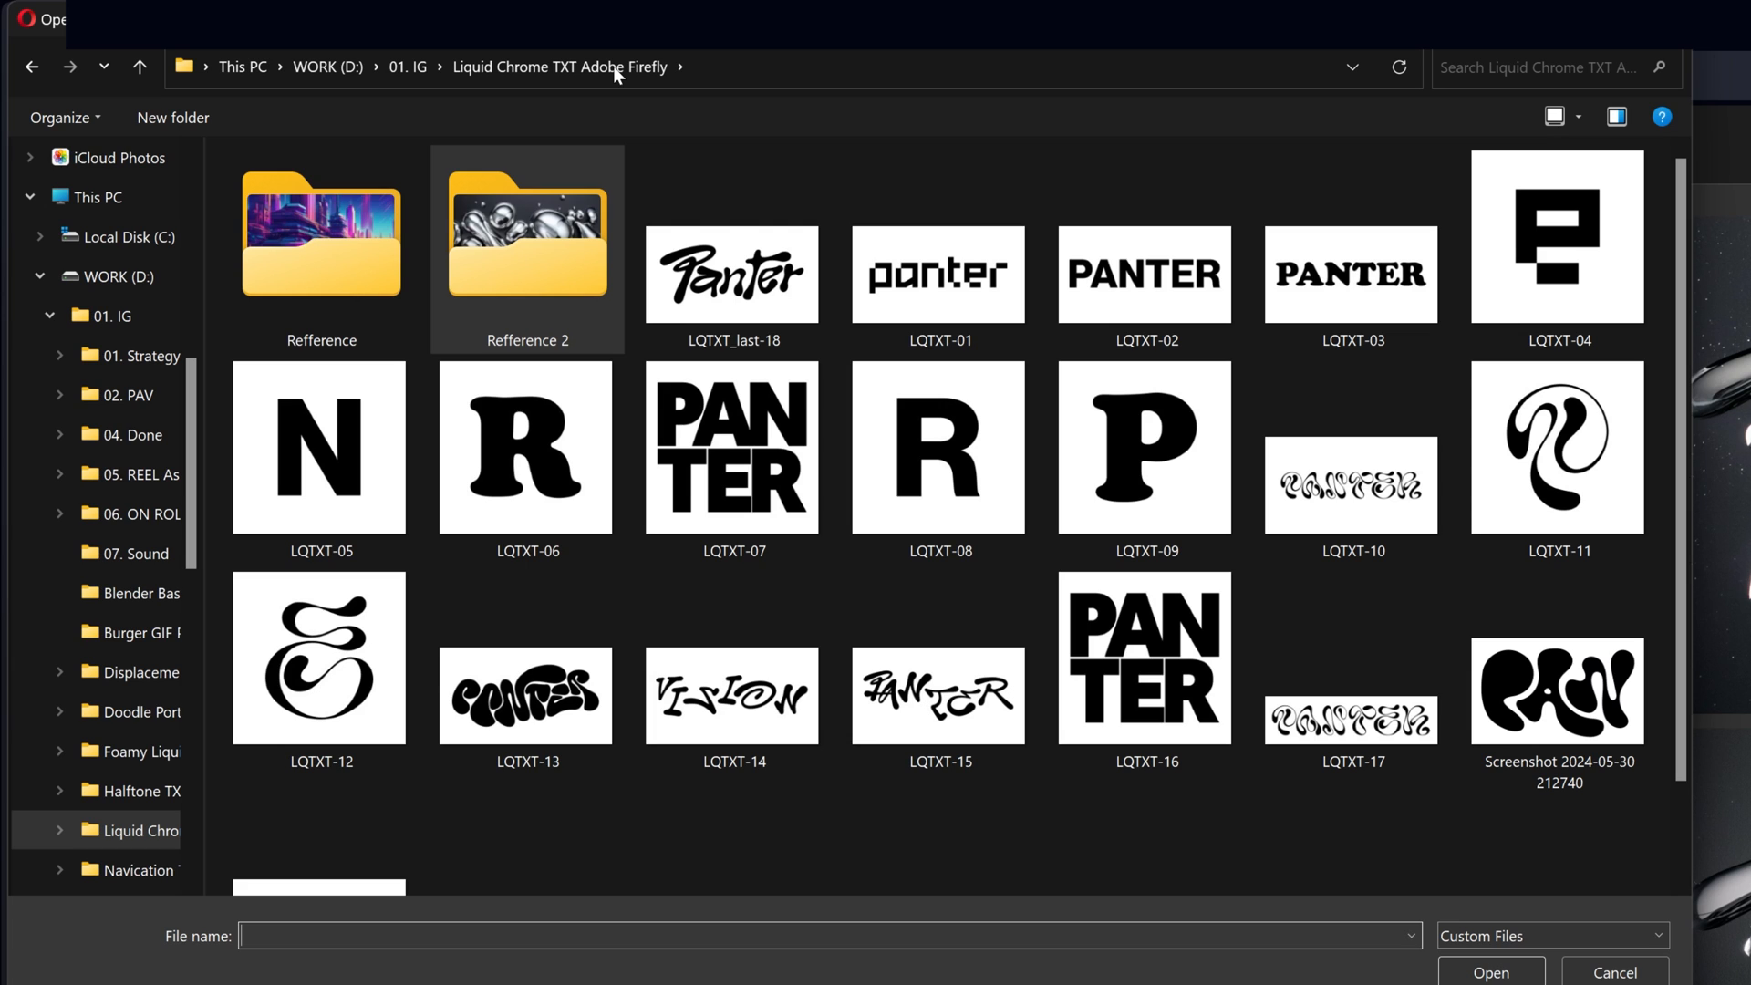
{"action": "left_click", "coordinate": [1144, 273]}
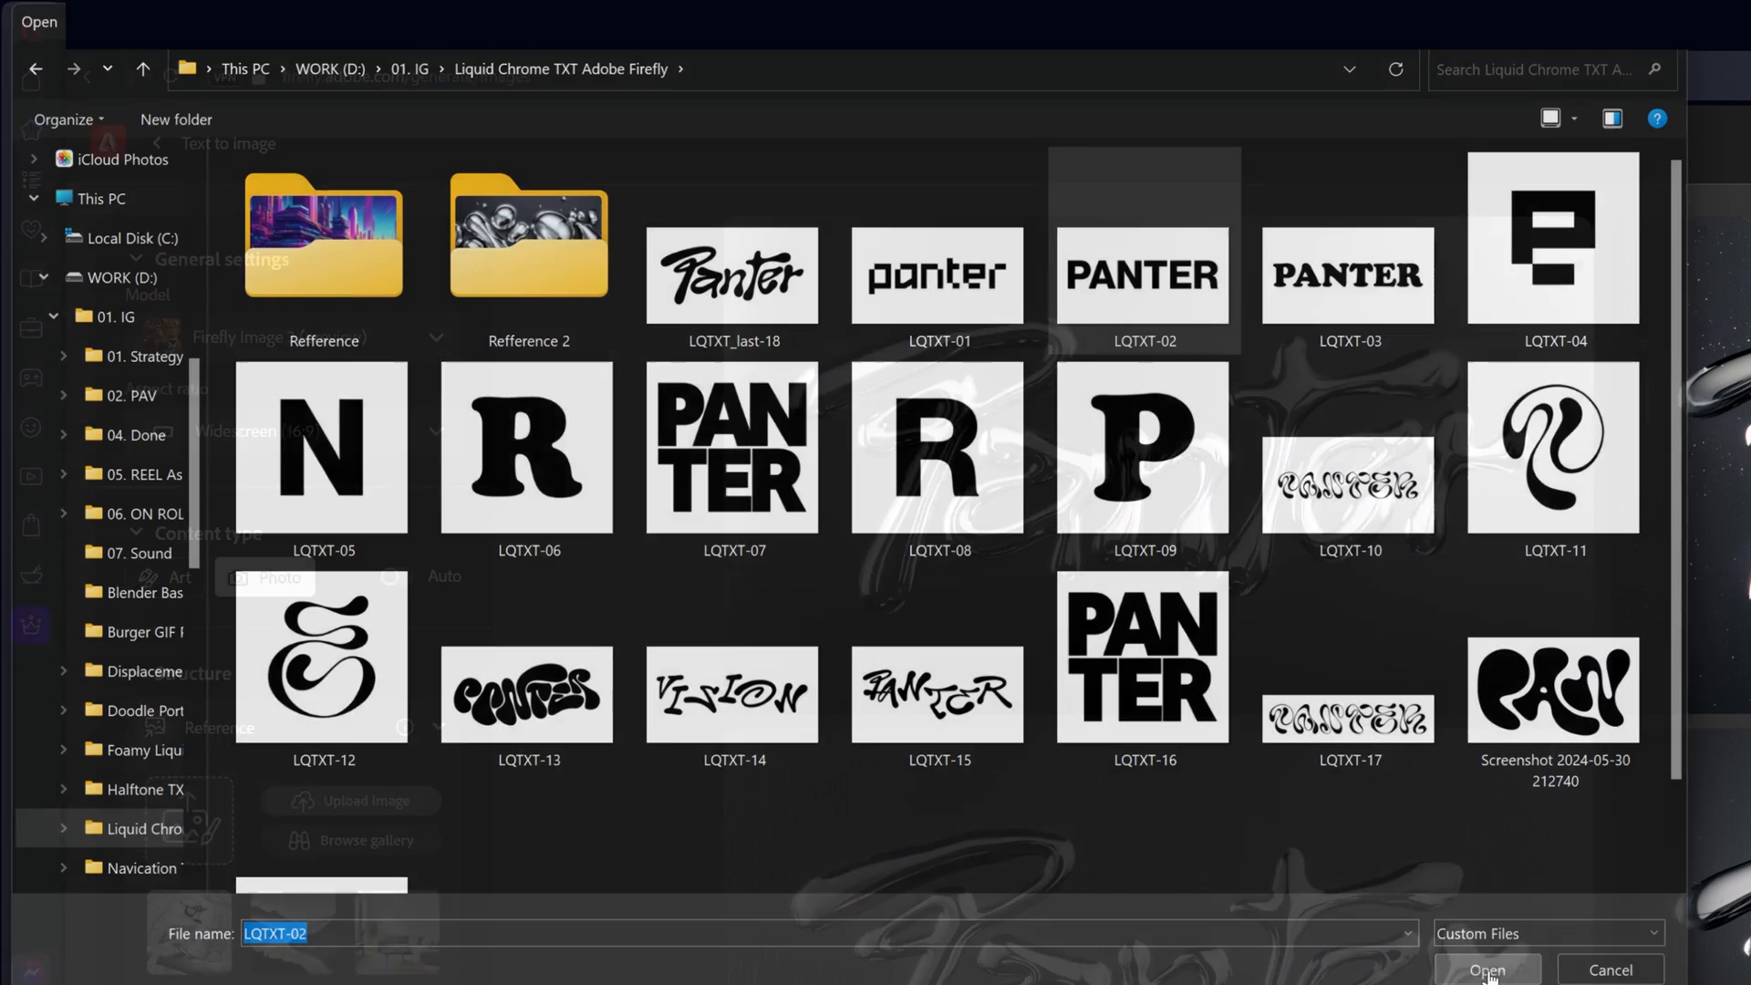
{"action": "left_click", "coordinate": [1486, 969]}
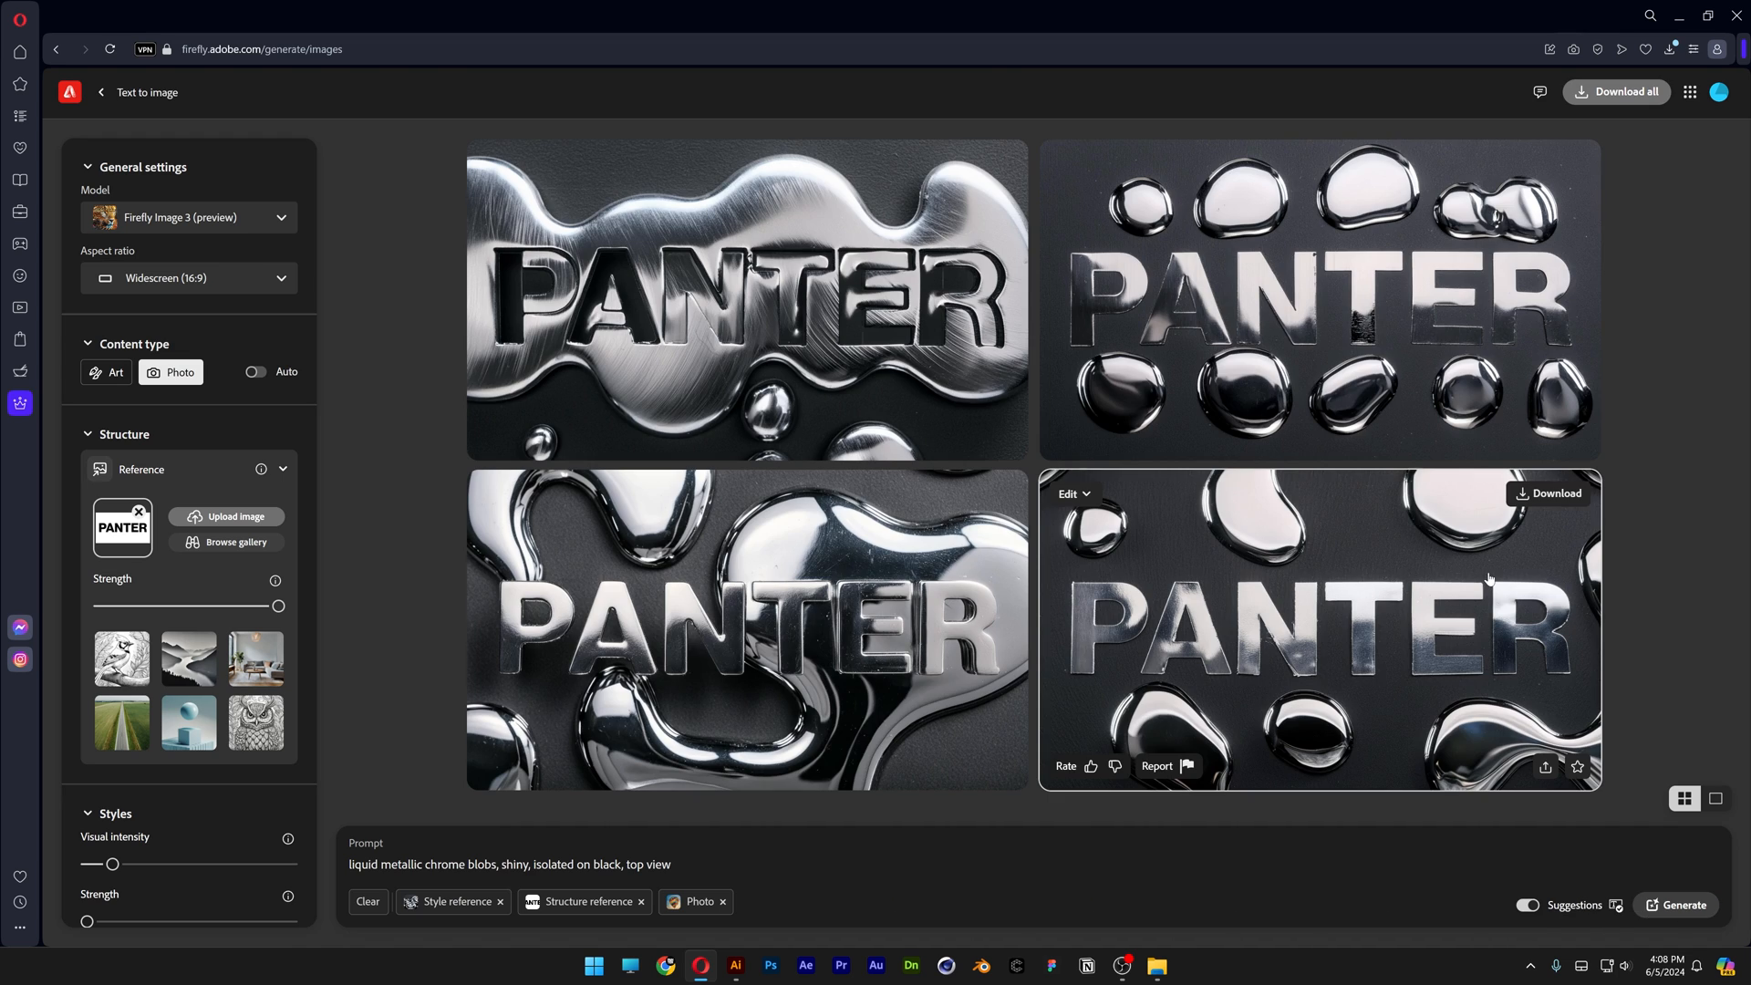
- Open the first chrome PANTER result and step through the next three images
{"action": "left_click", "coordinate": [745, 302]}
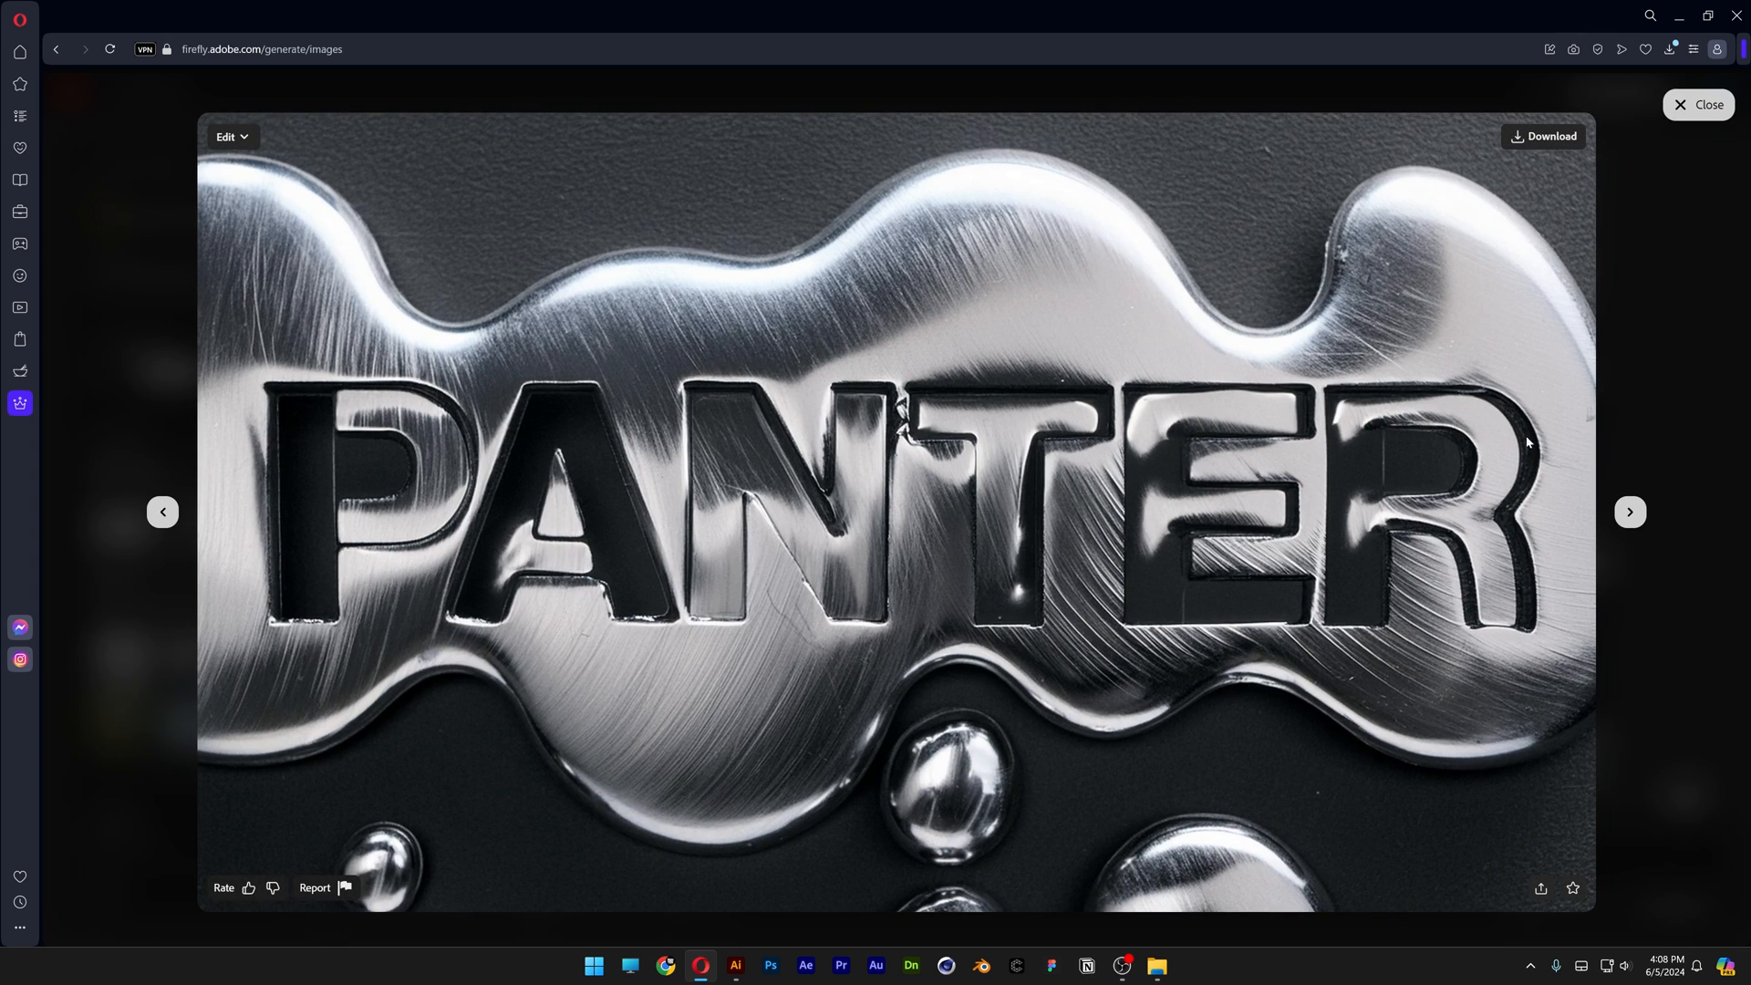
{"action": "left_click", "coordinate": [1630, 512]}
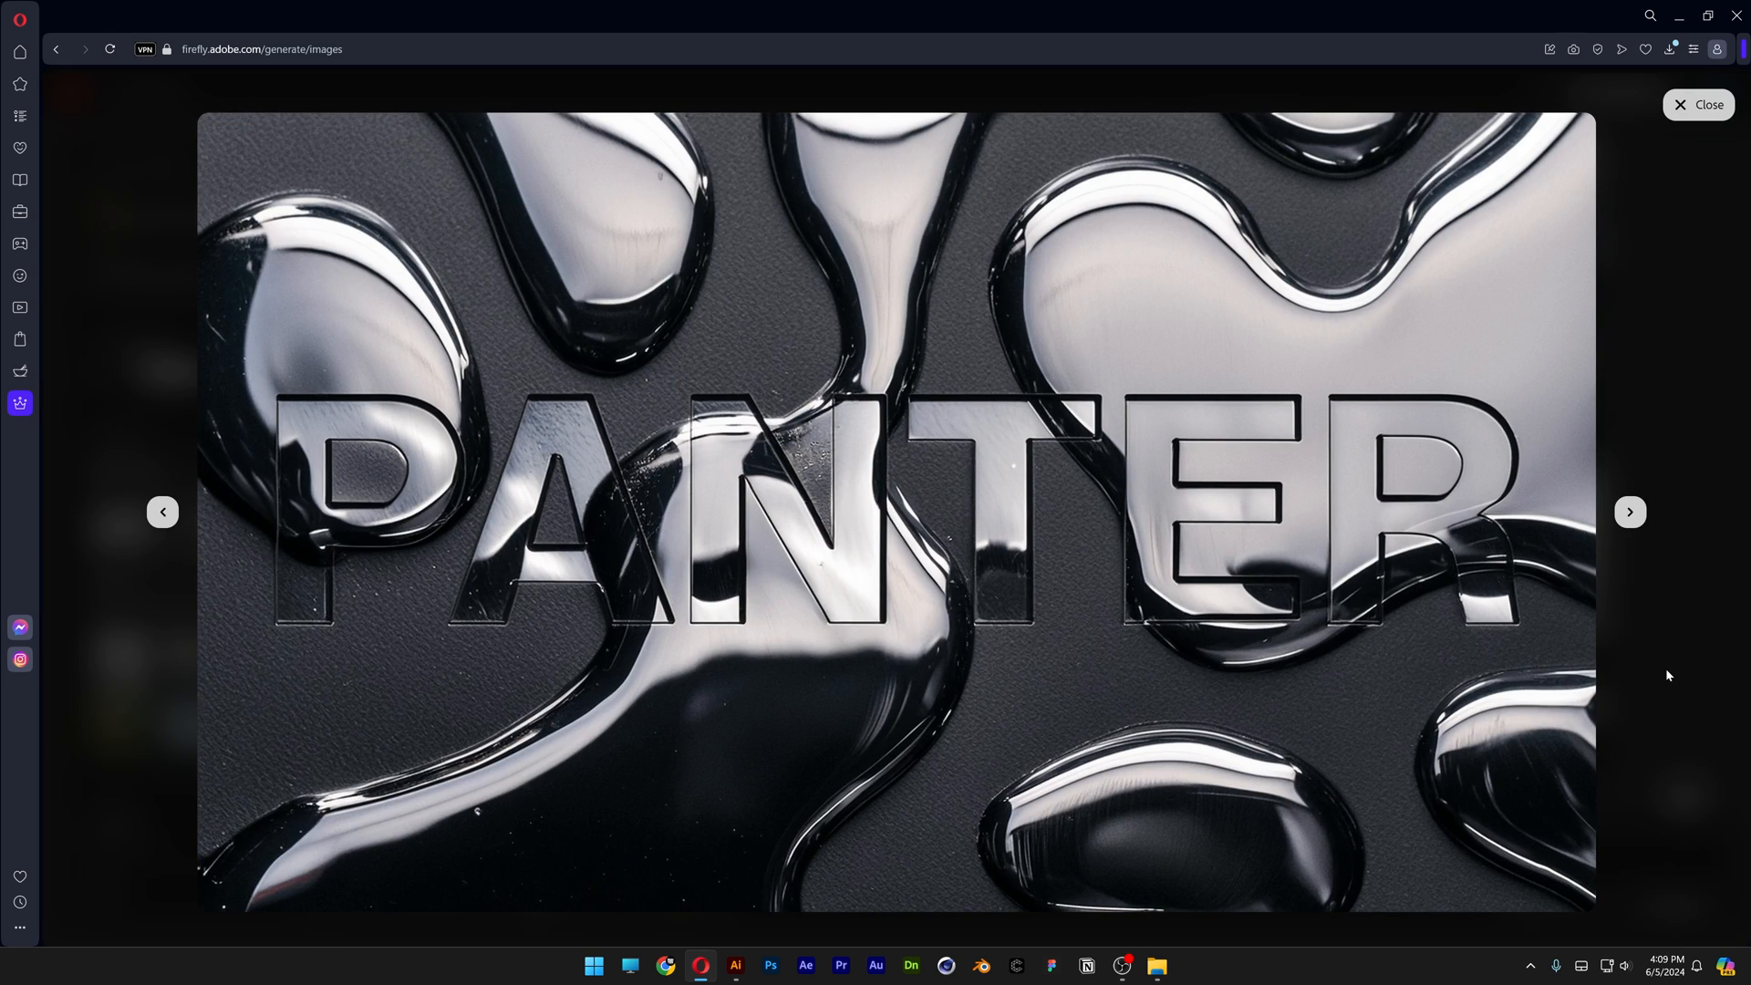
{"action": "left_click", "coordinate": [1629, 511]}
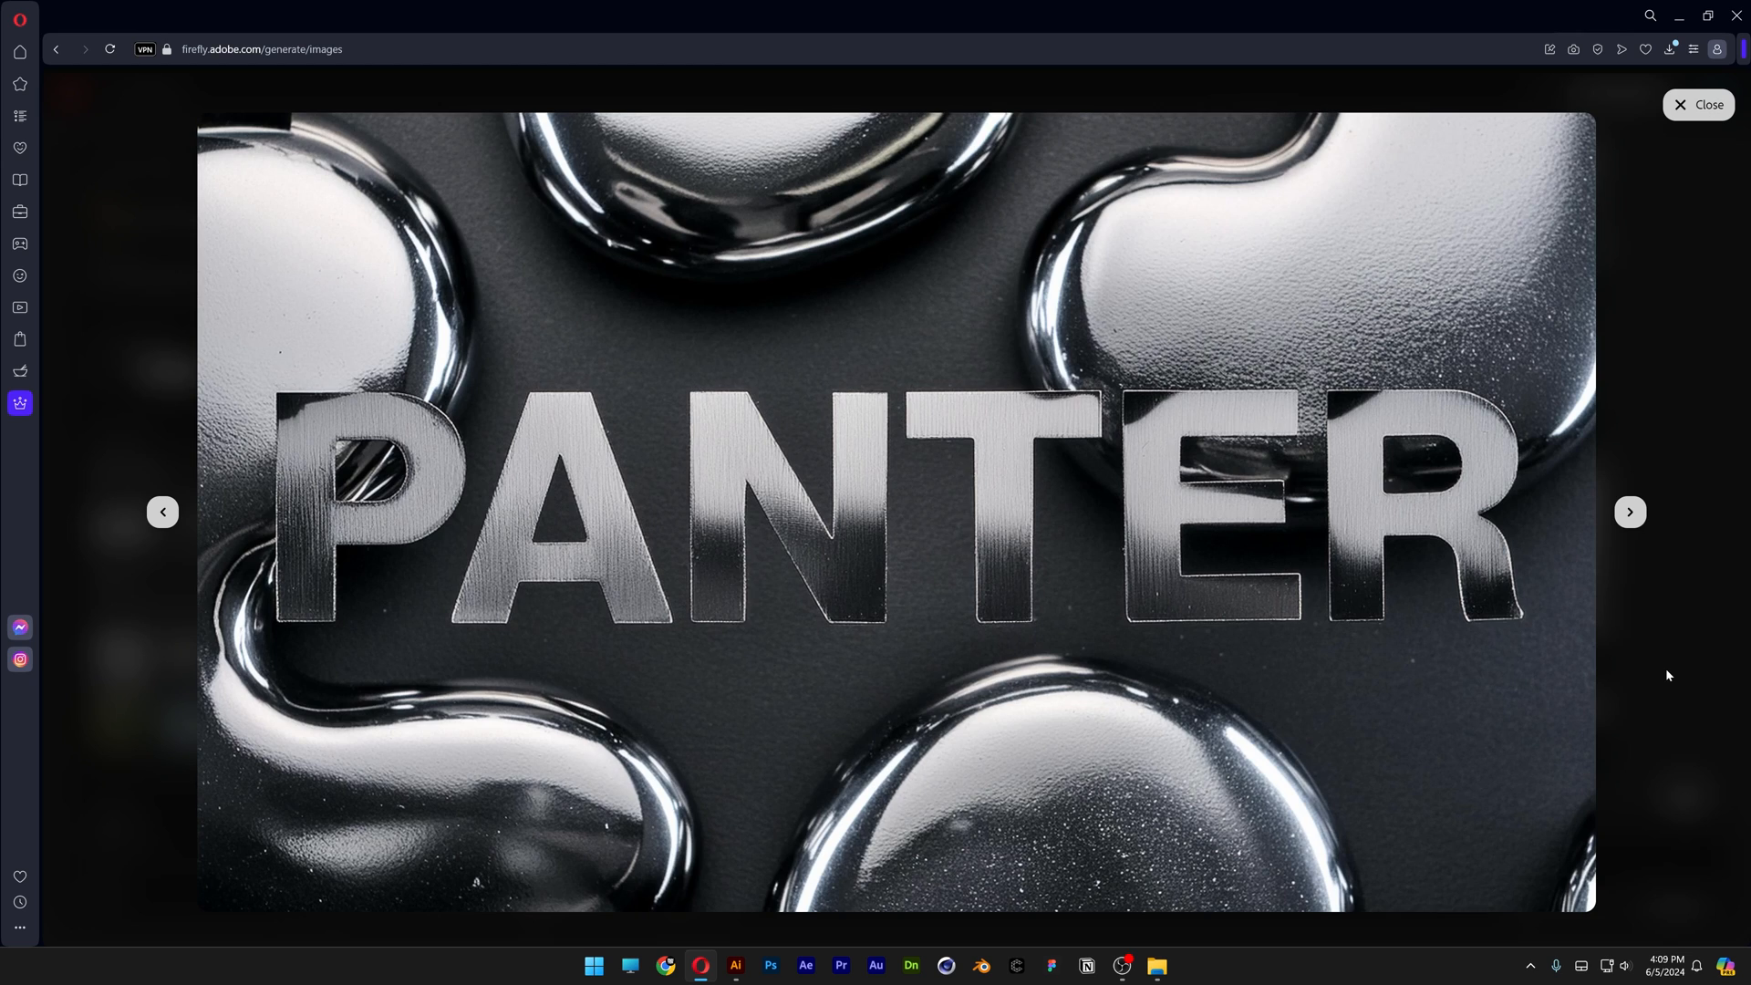
{"action": "left_click", "coordinate": [1629, 512]}
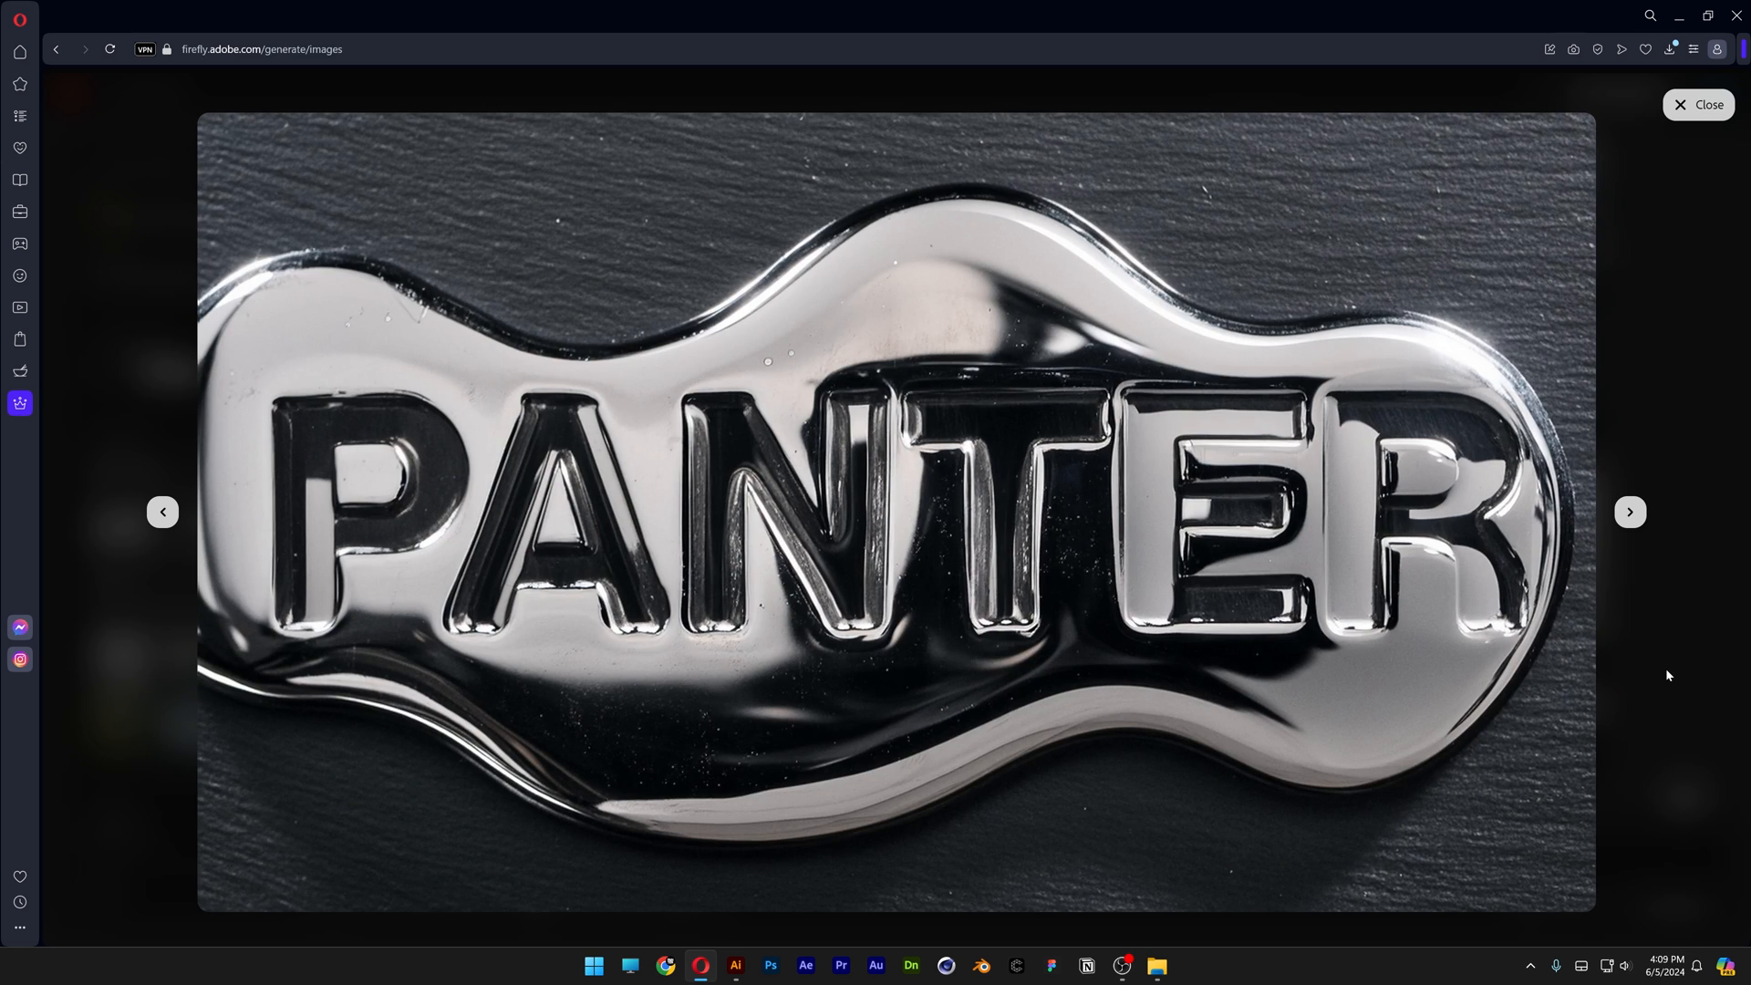